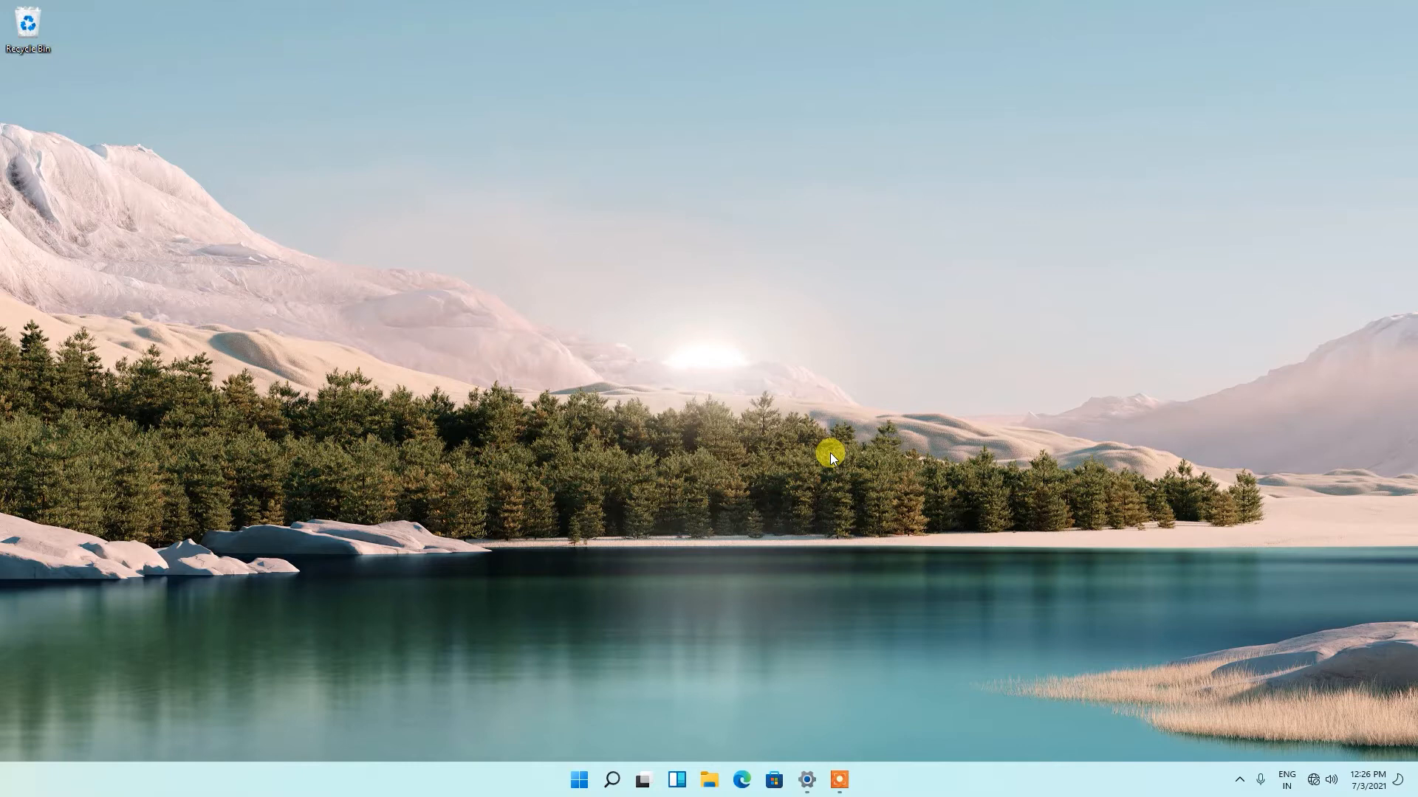
pyautogui.moveTo(911, 409)
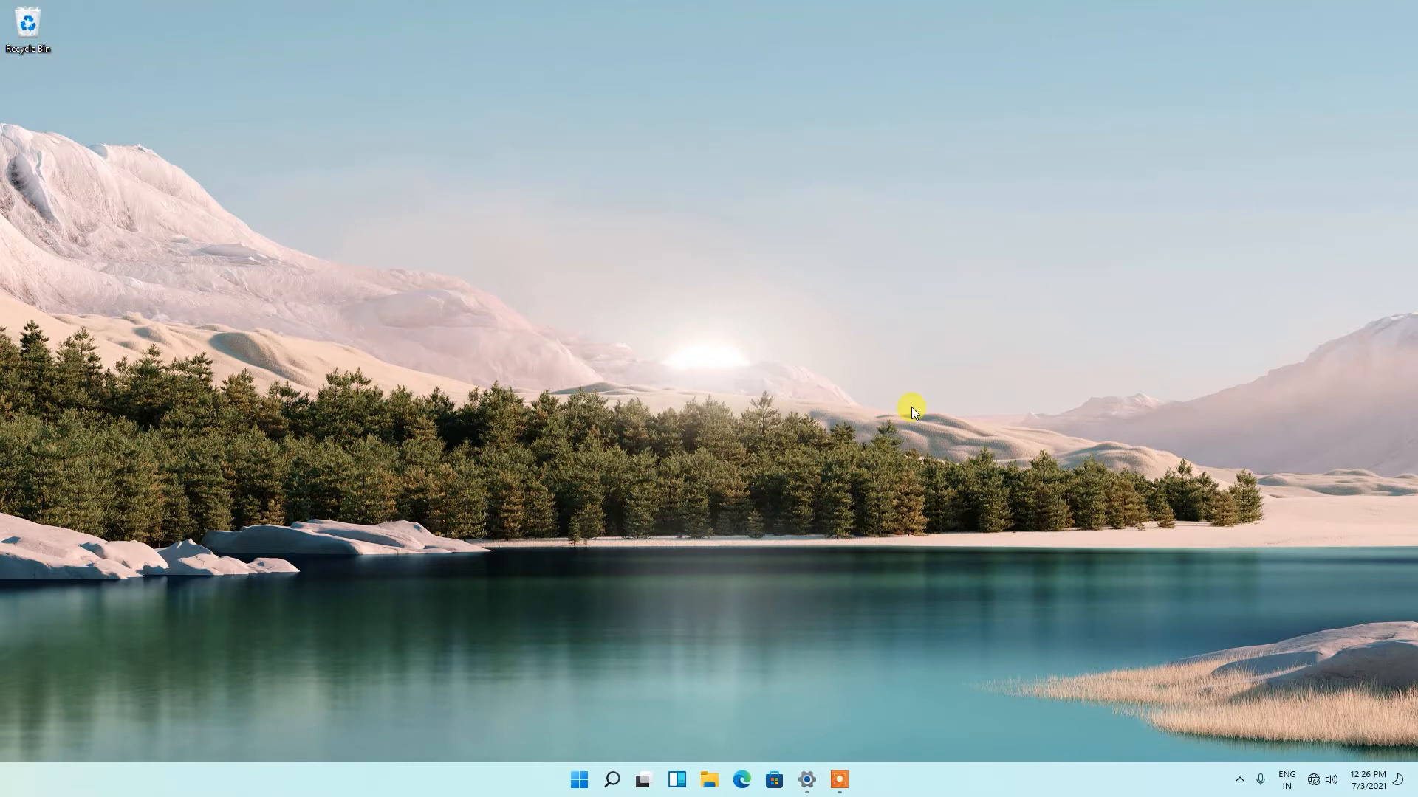
pyautogui.moveTo(908, 415)
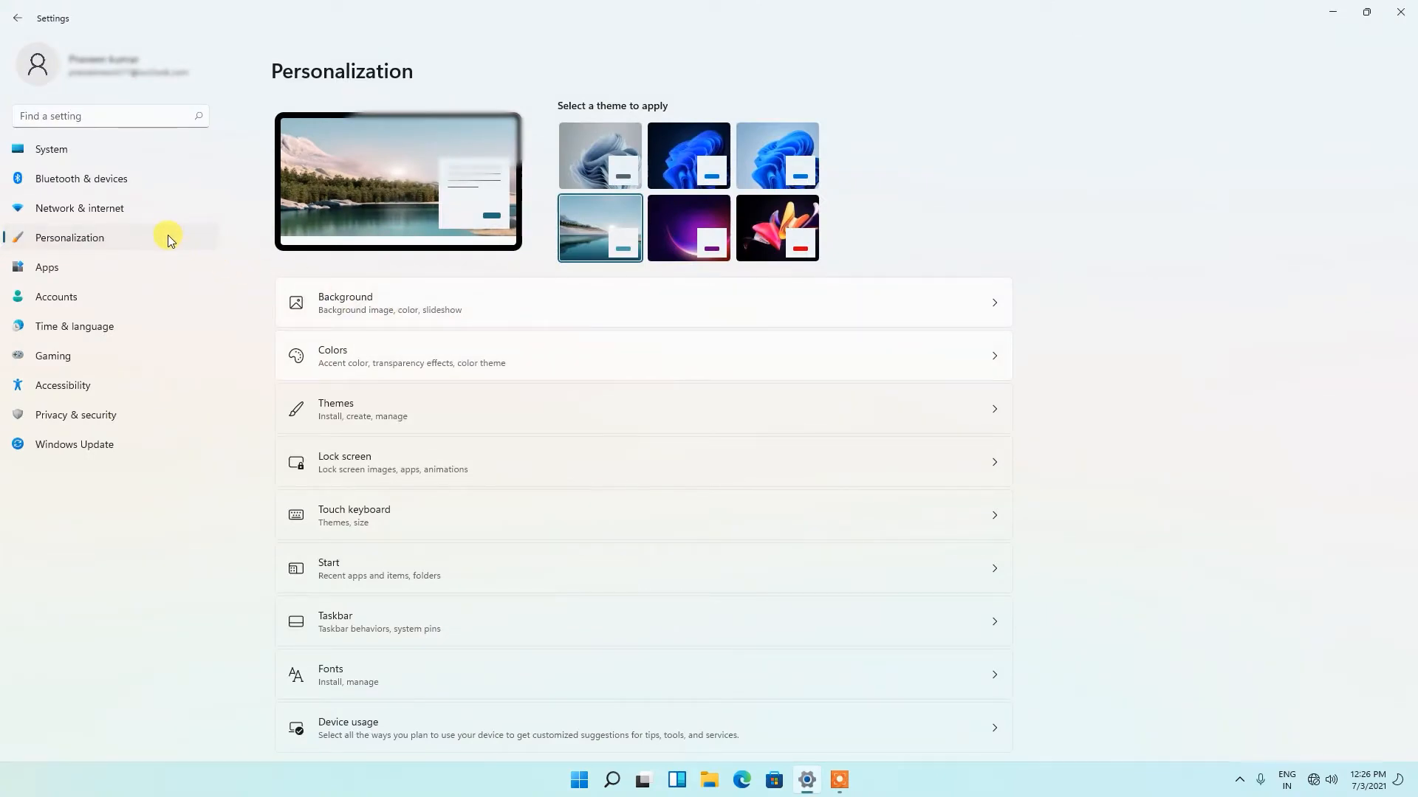
# Go to the Accounts section of Settings.
pyautogui.click(56, 296)
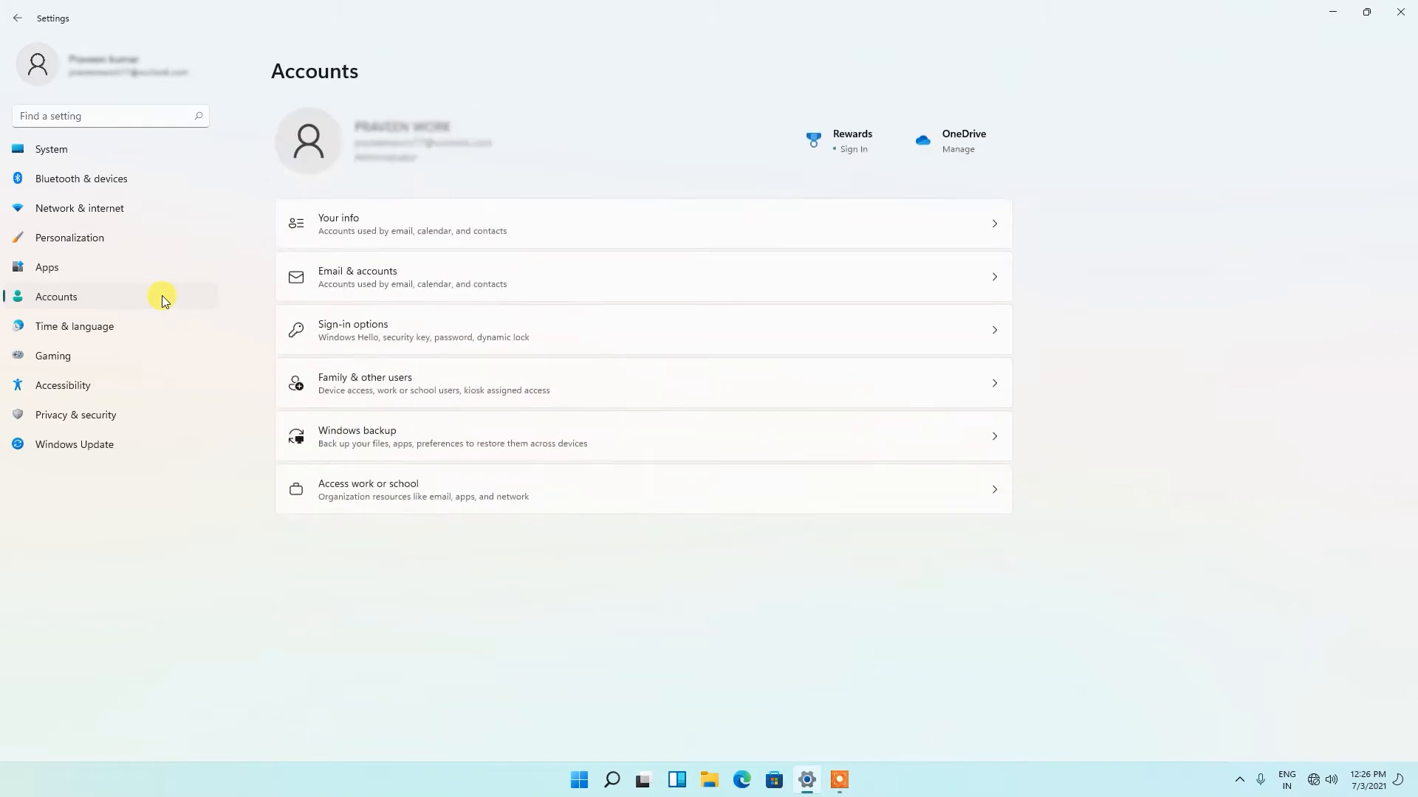
pyautogui.moveTo(500, 581)
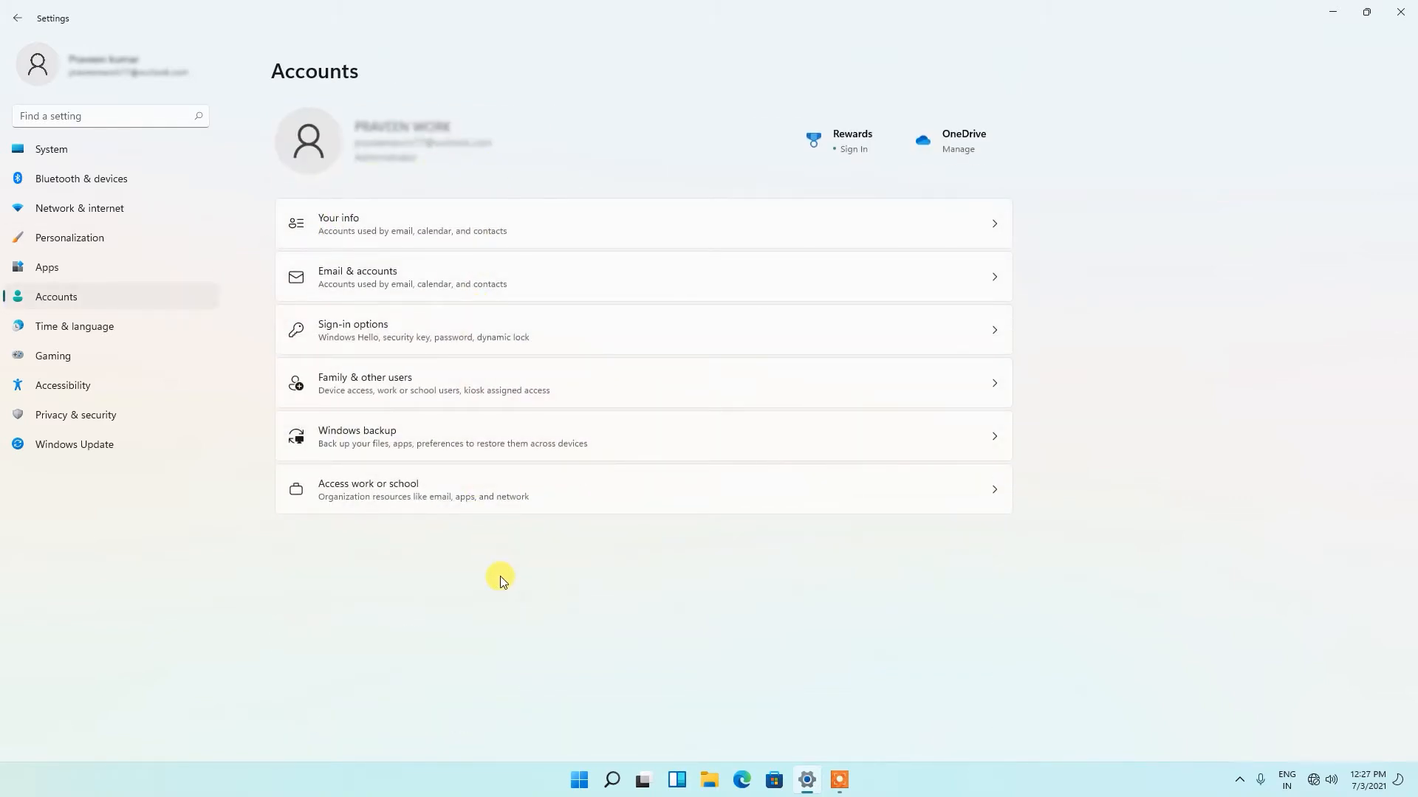
pyautogui.moveTo(504, 546)
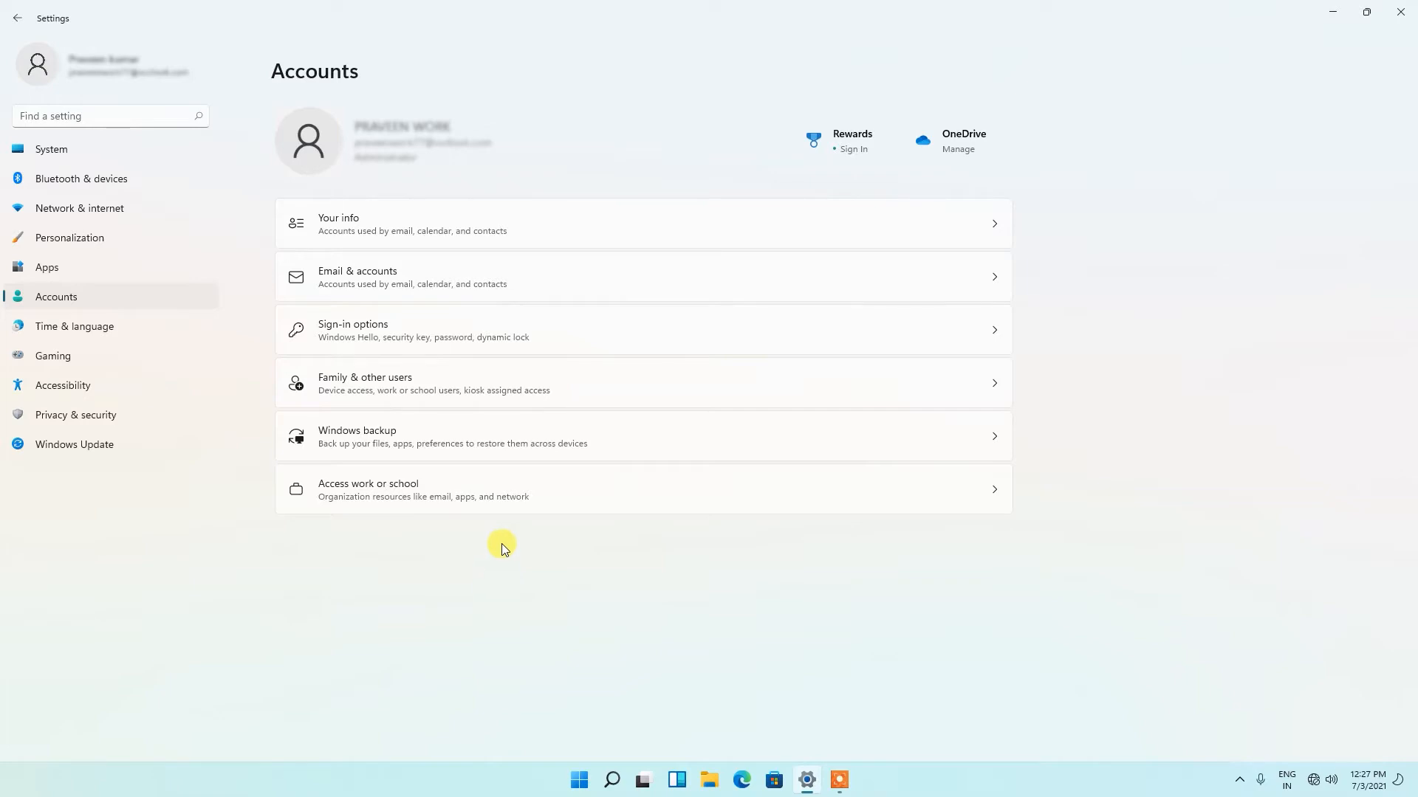
pyautogui.moveTo(428, 382)
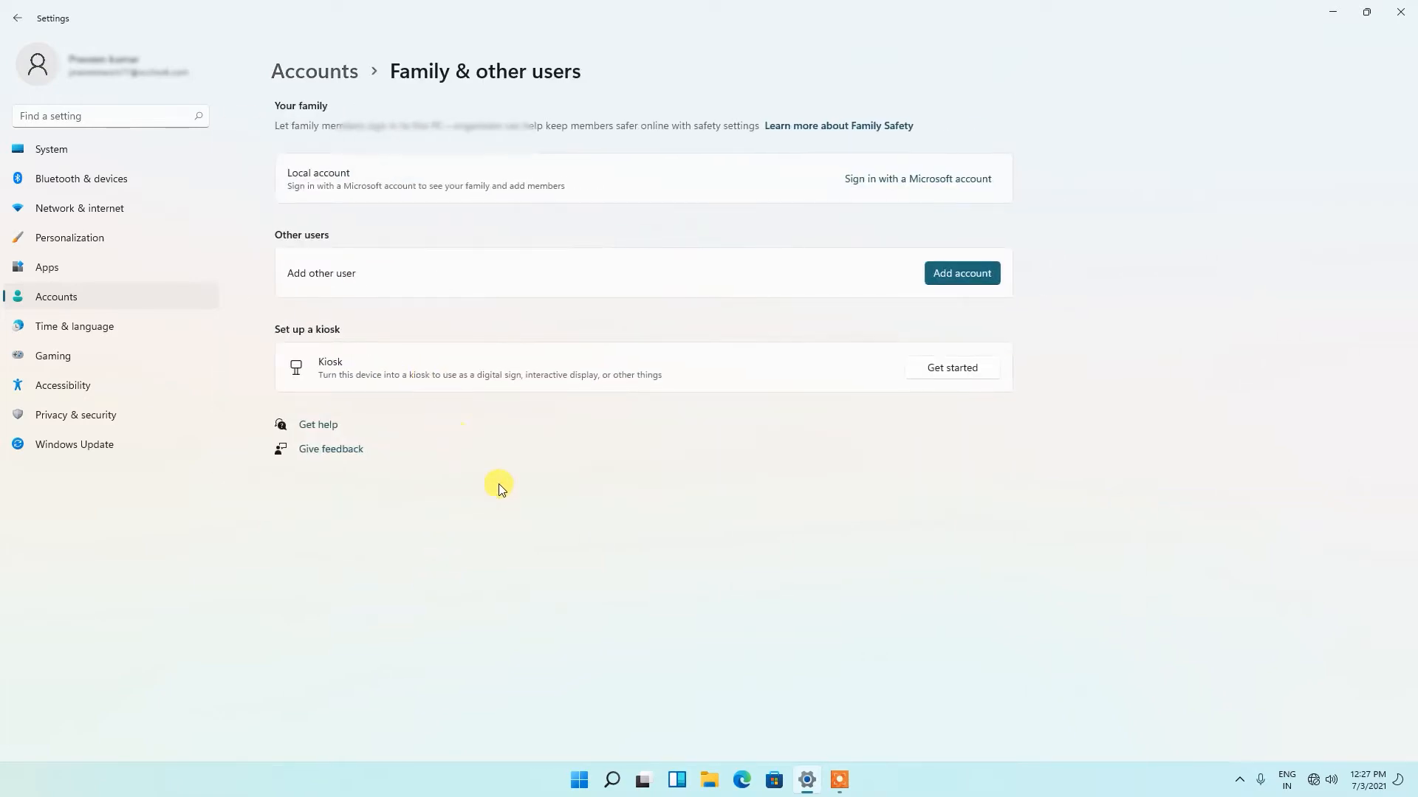
pyautogui.moveTo(274, 225)
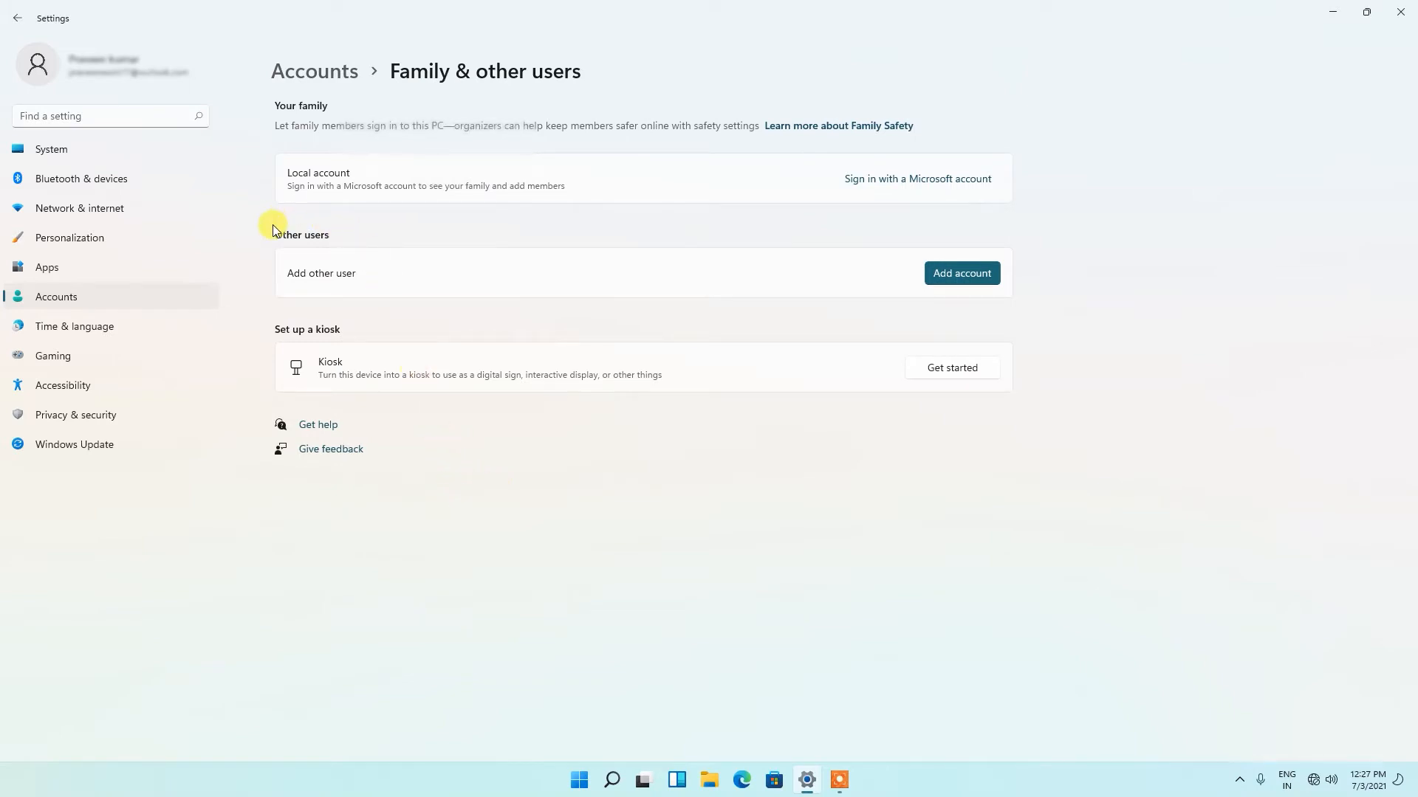
pyautogui.moveTo(340, 243)
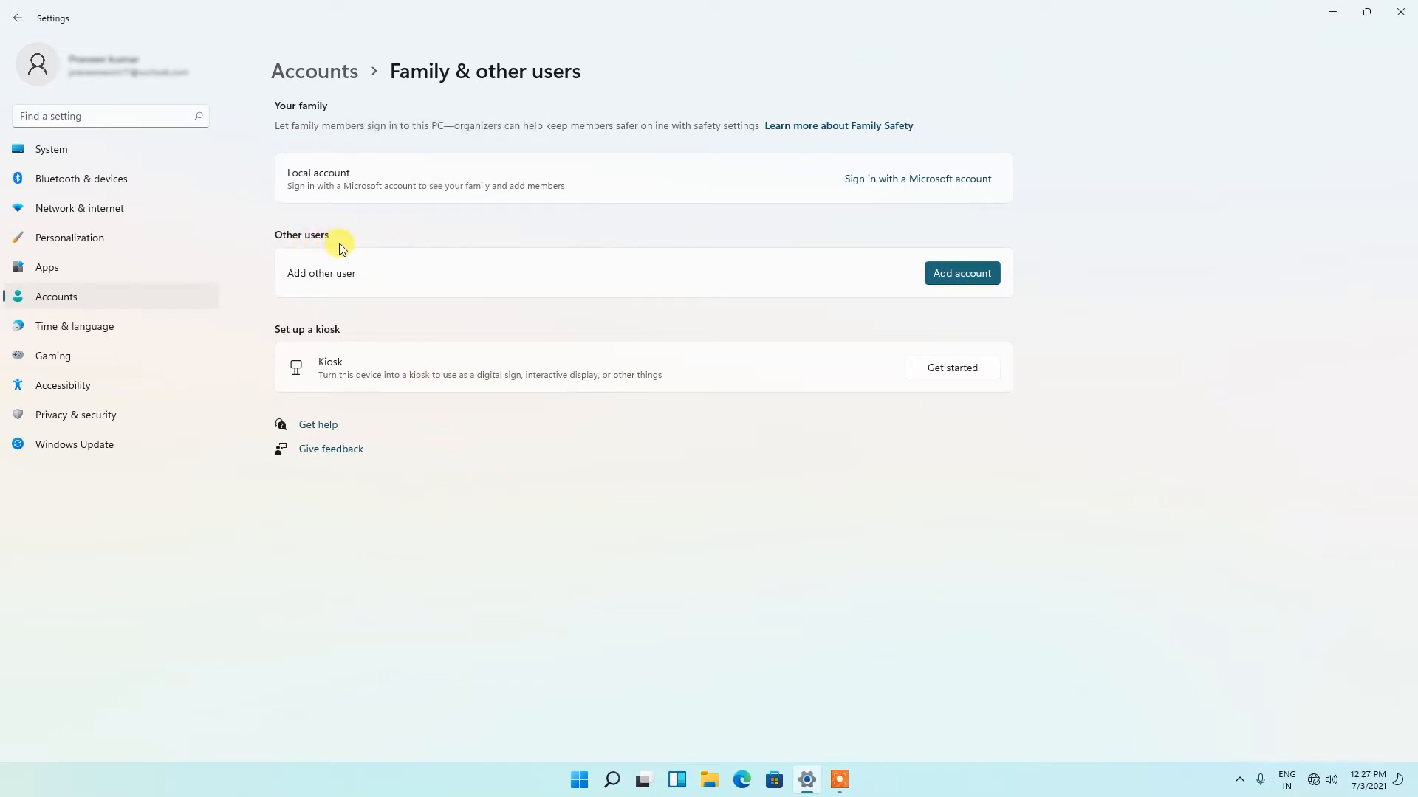
pyautogui.moveTo(341, 253)
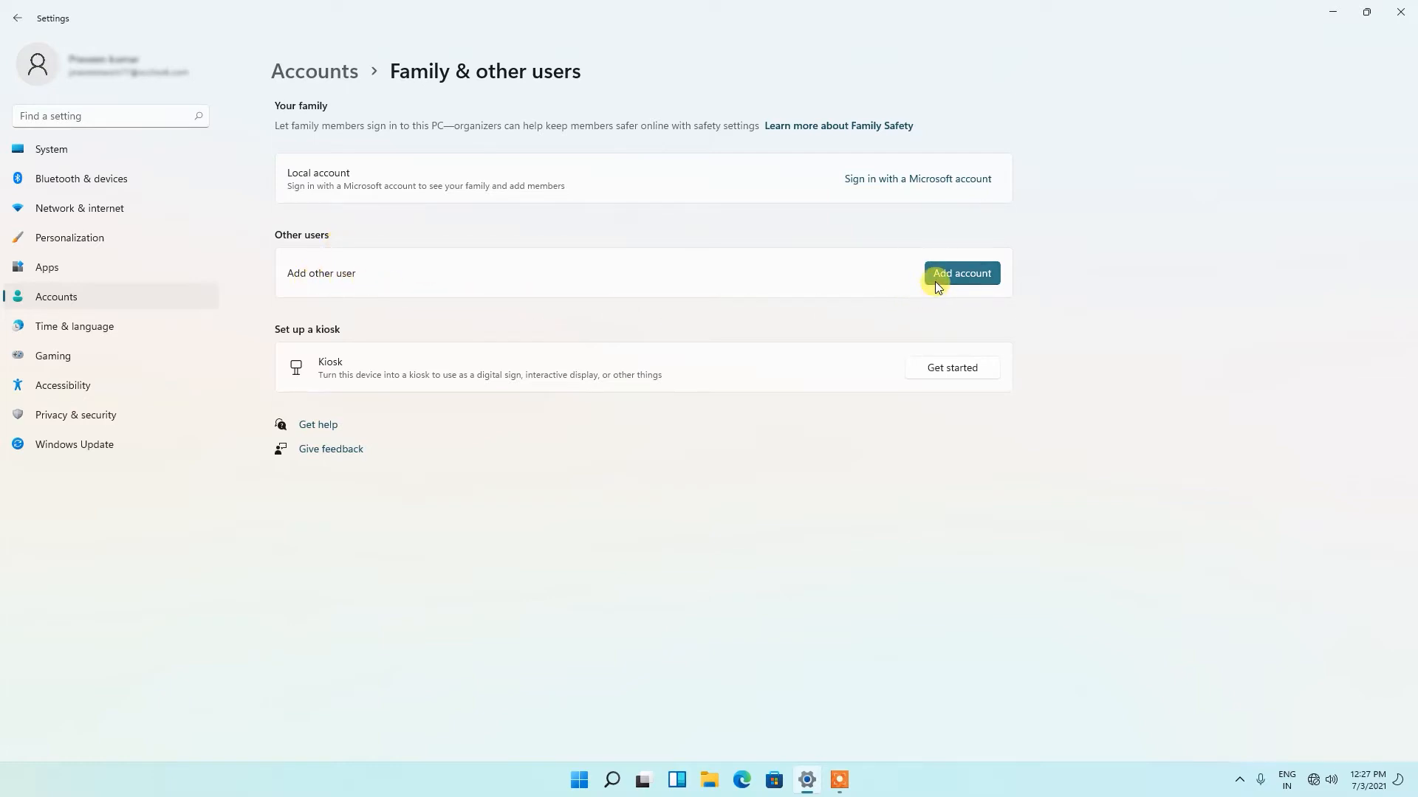
# Add a local user named MyPcHelp without a Microsoft account, entering its password twice.
pyautogui.click(961, 273)
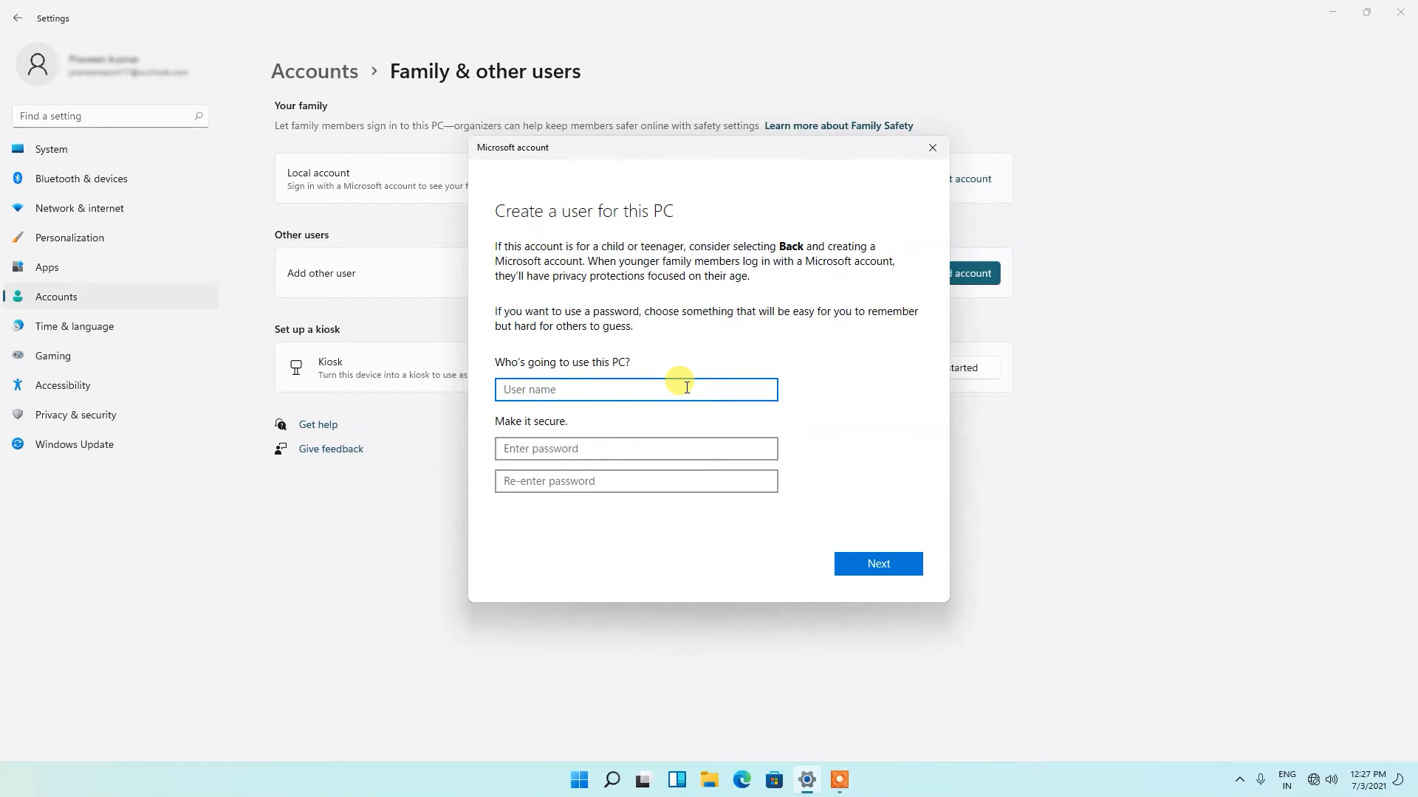
pyautogui.write('MyPc')
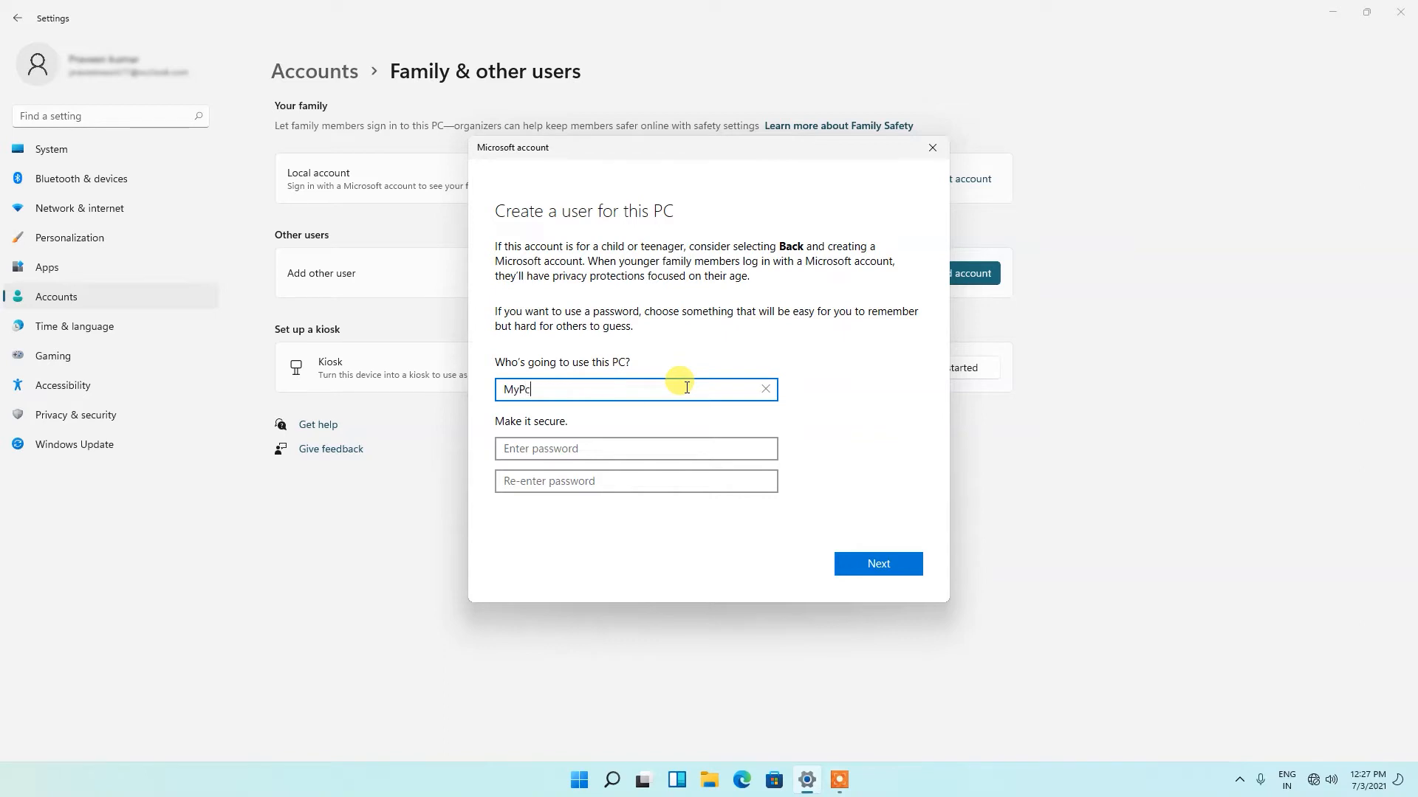
pyautogui.write('Hel')
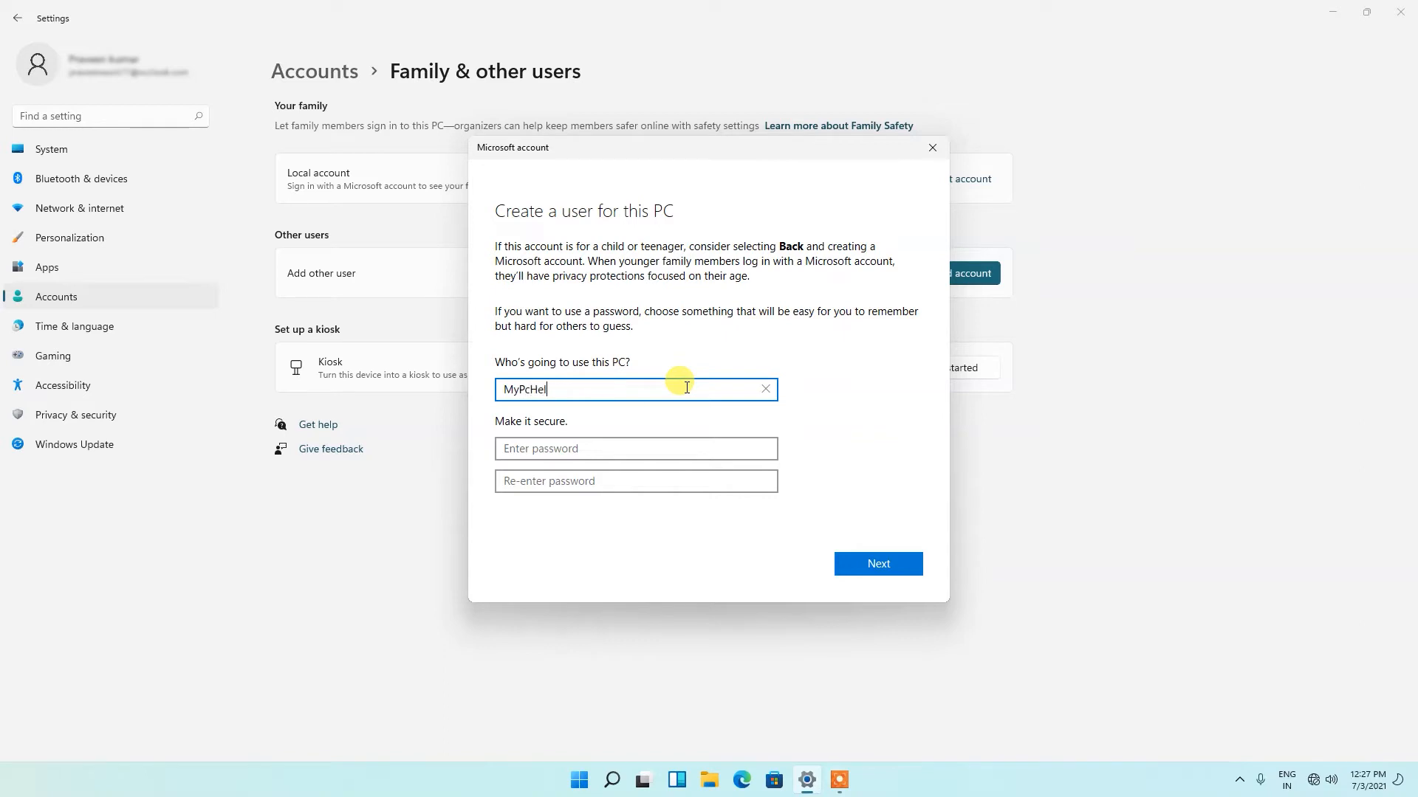
pyautogui.click(635, 449)
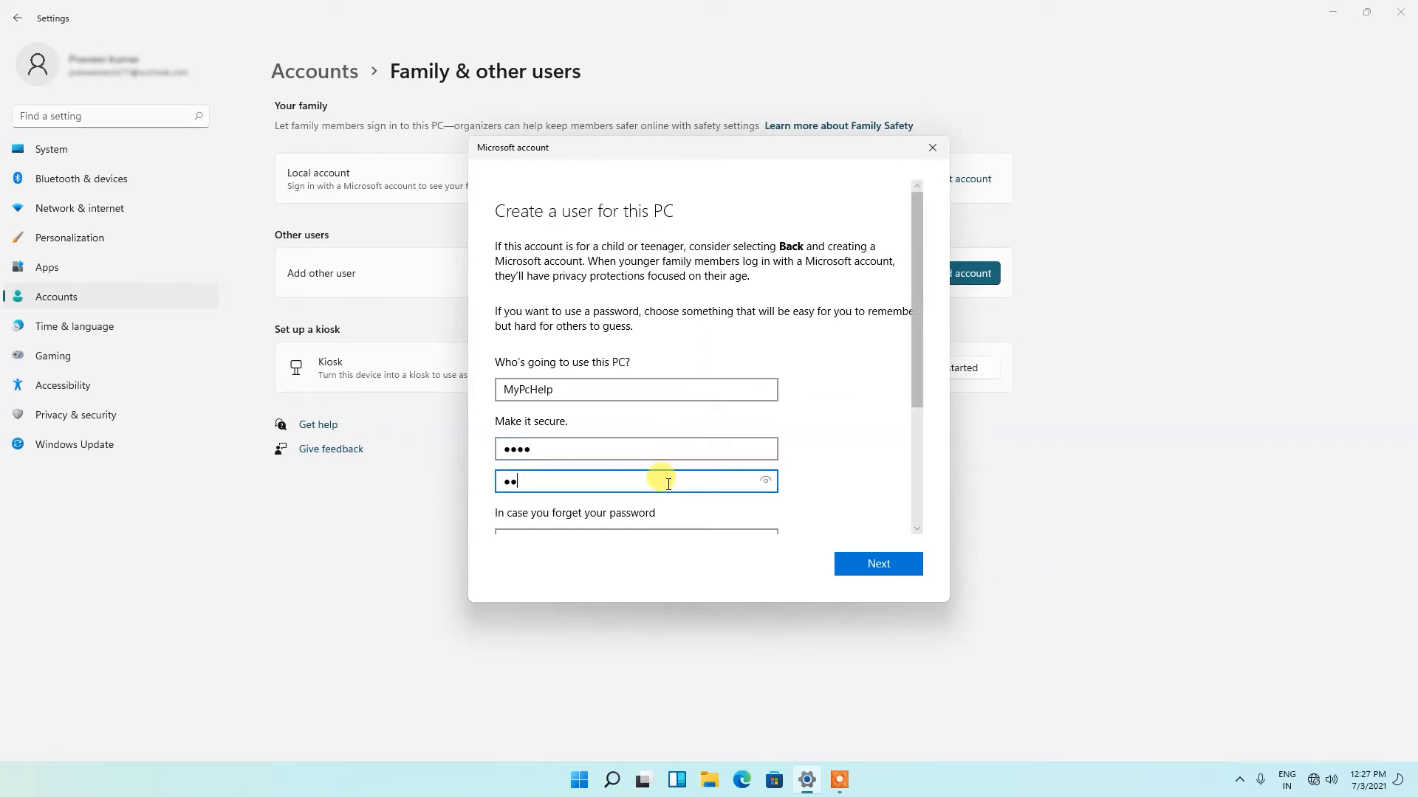
pyautogui.write('••')
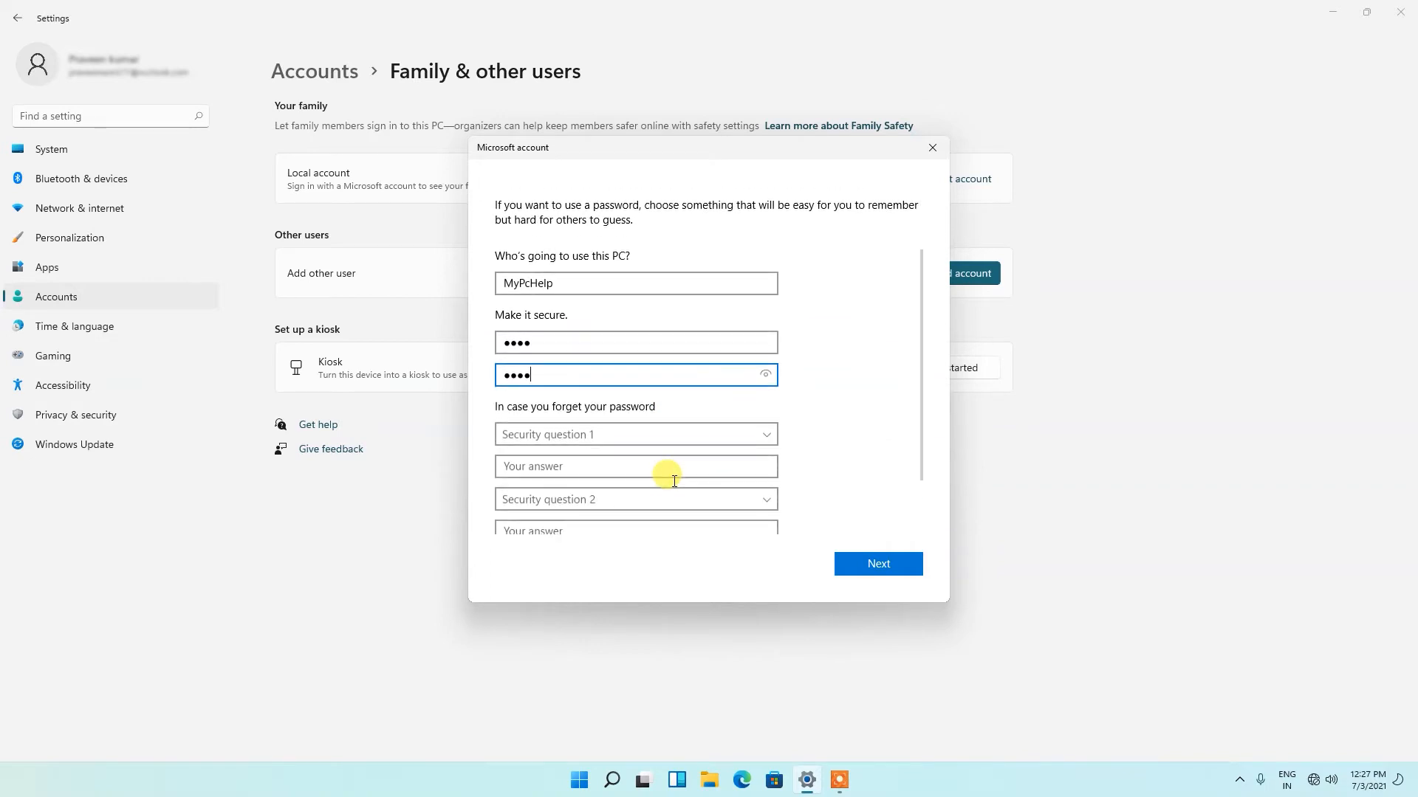
# Choose the first pet's name as security question 1 and type its answer.
pyautogui.scroll(-3)
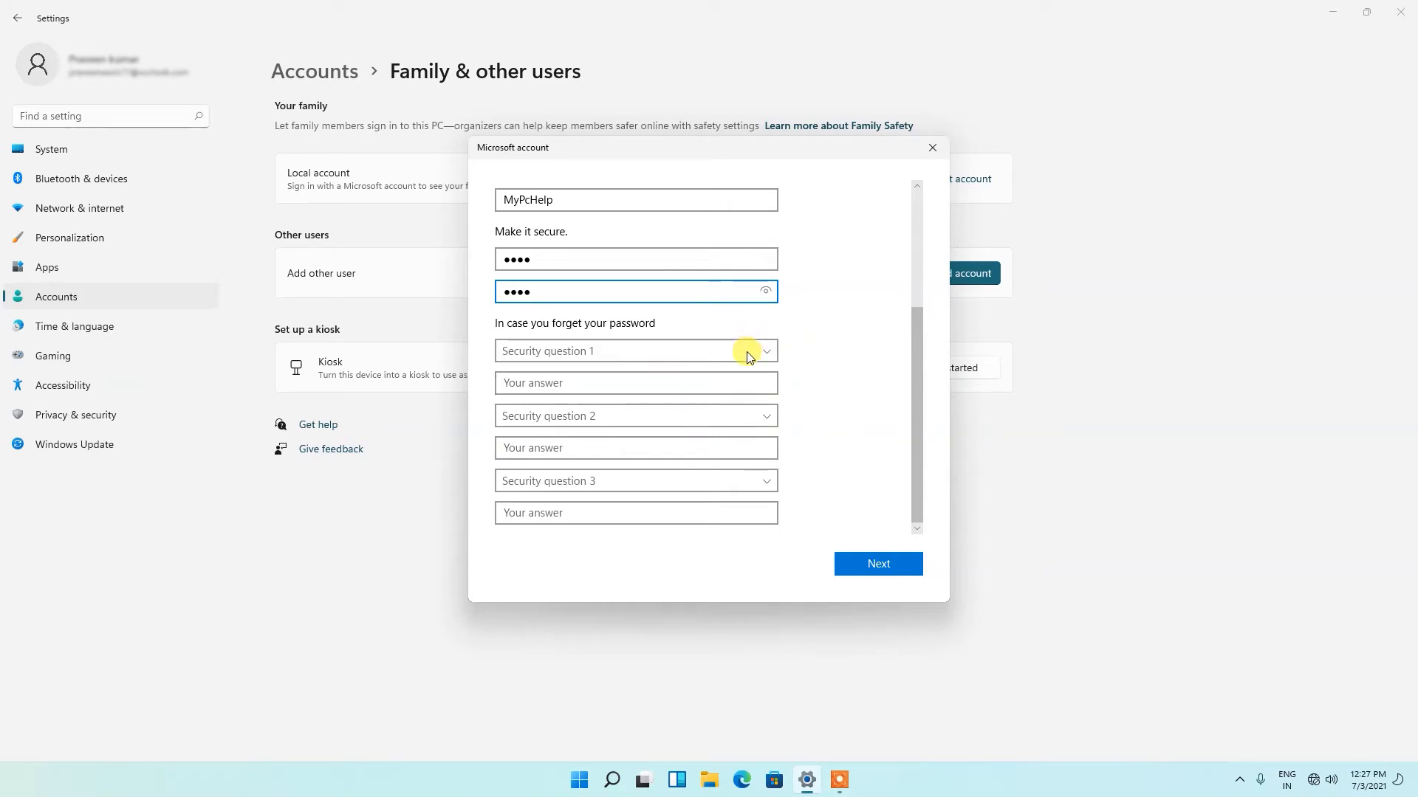
pyautogui.click(878, 564)
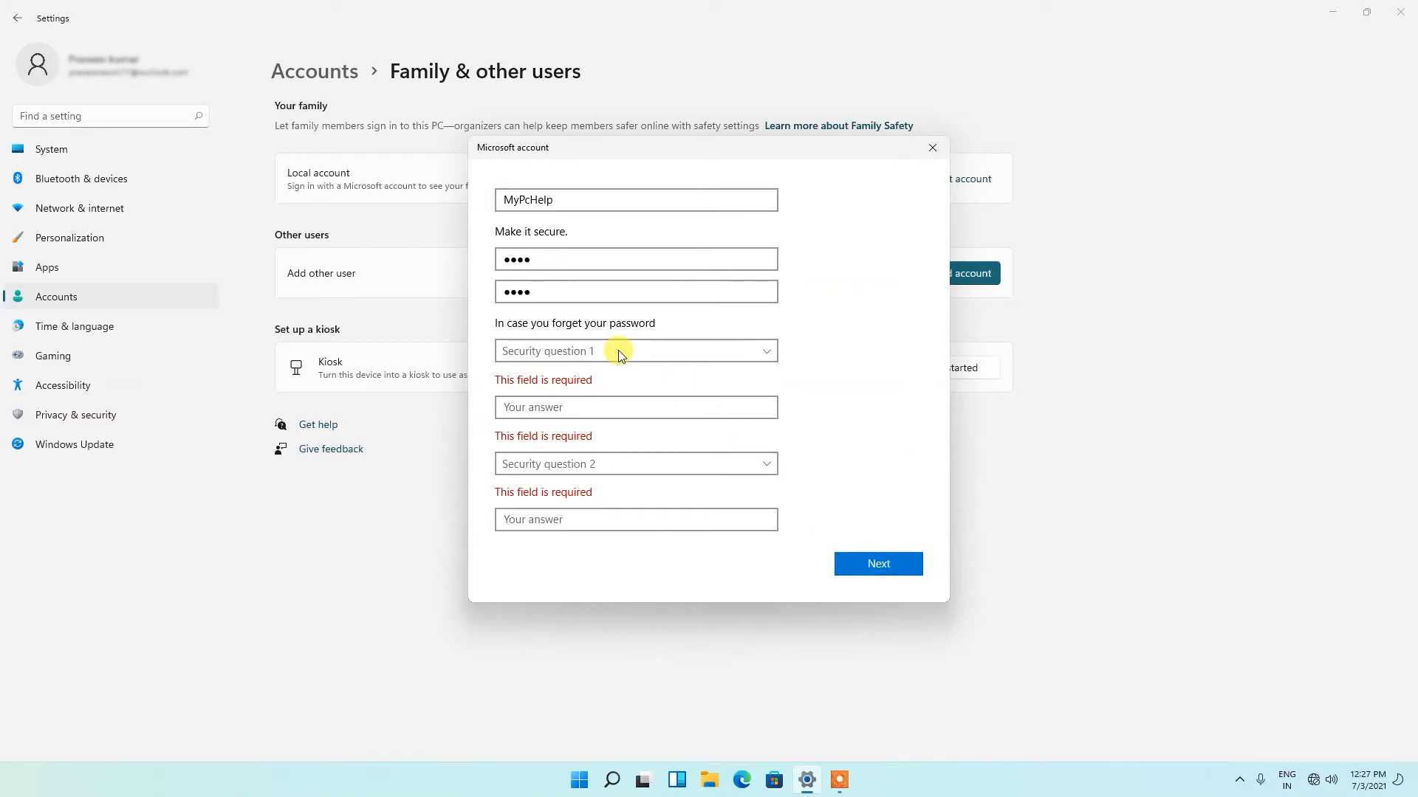
pyautogui.click(635, 350)
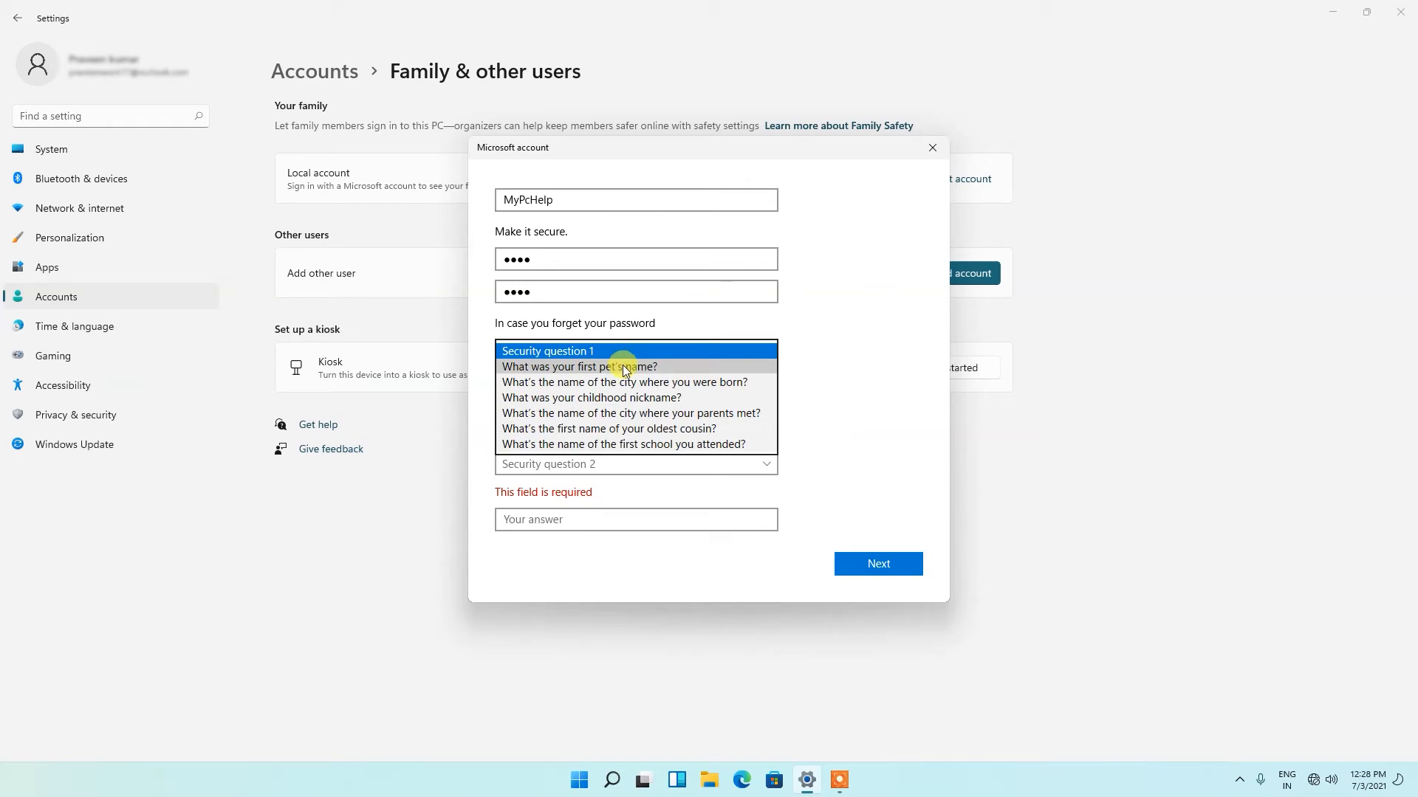
pyautogui.click(616, 366)
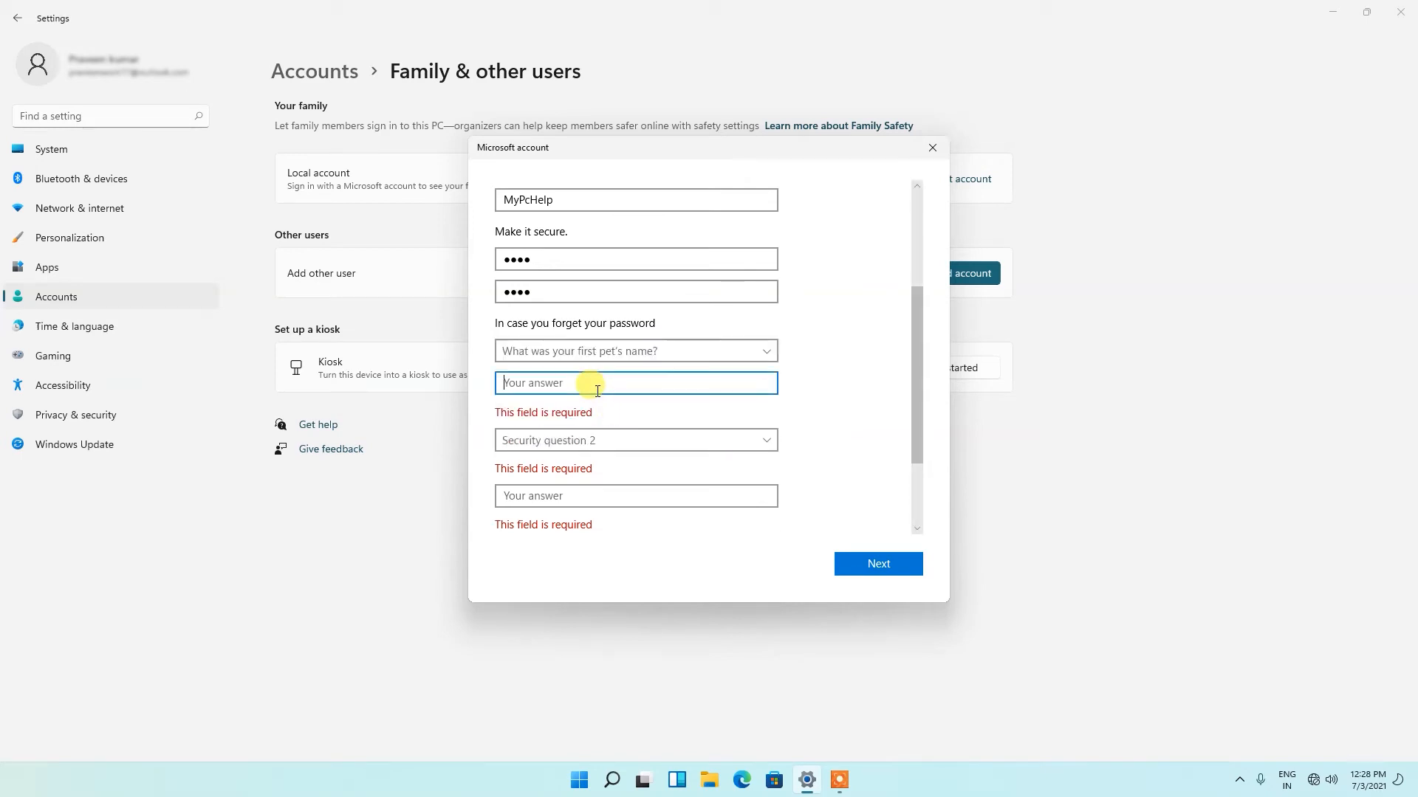
pyautogui.write('vi')
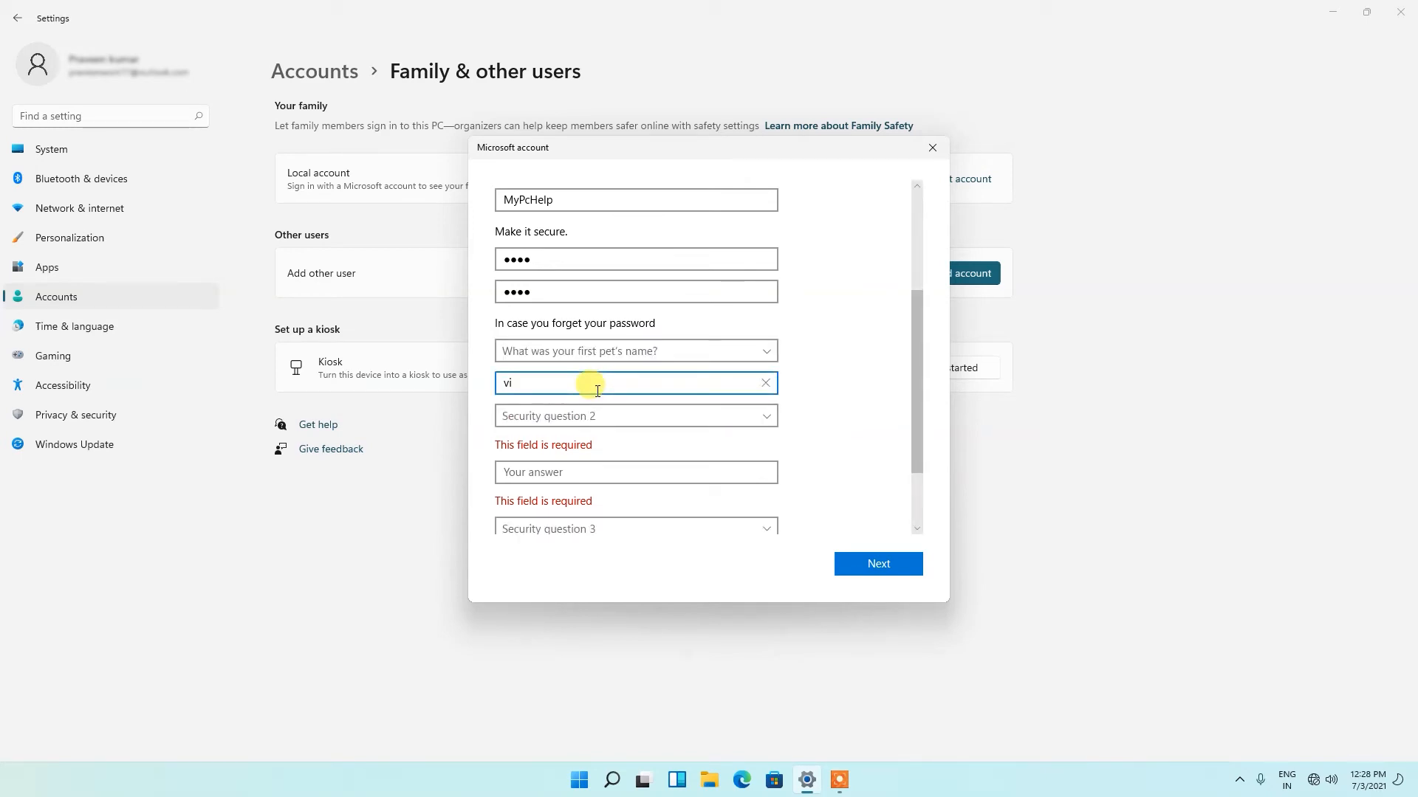
pyautogui.write('vky')
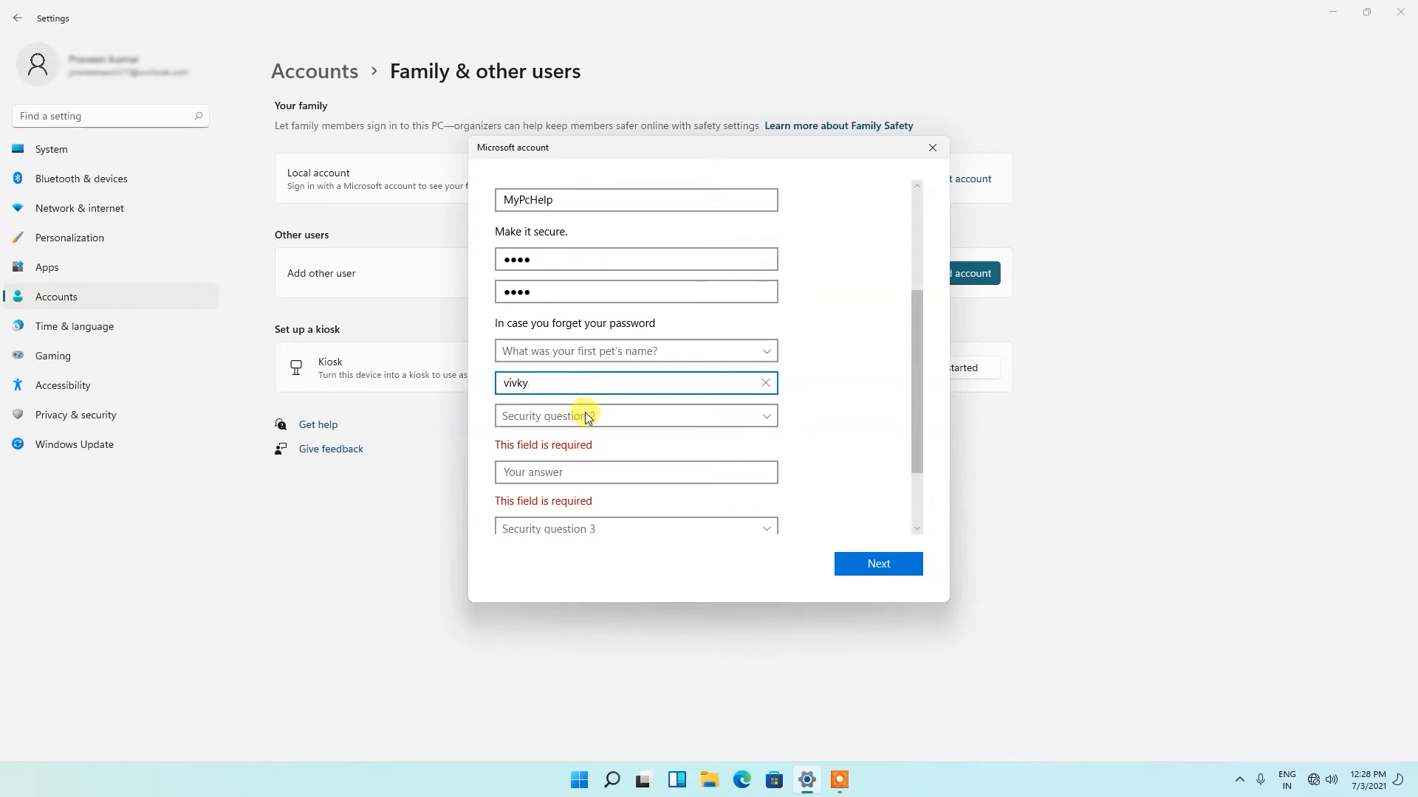
pyautogui.click(636, 415)
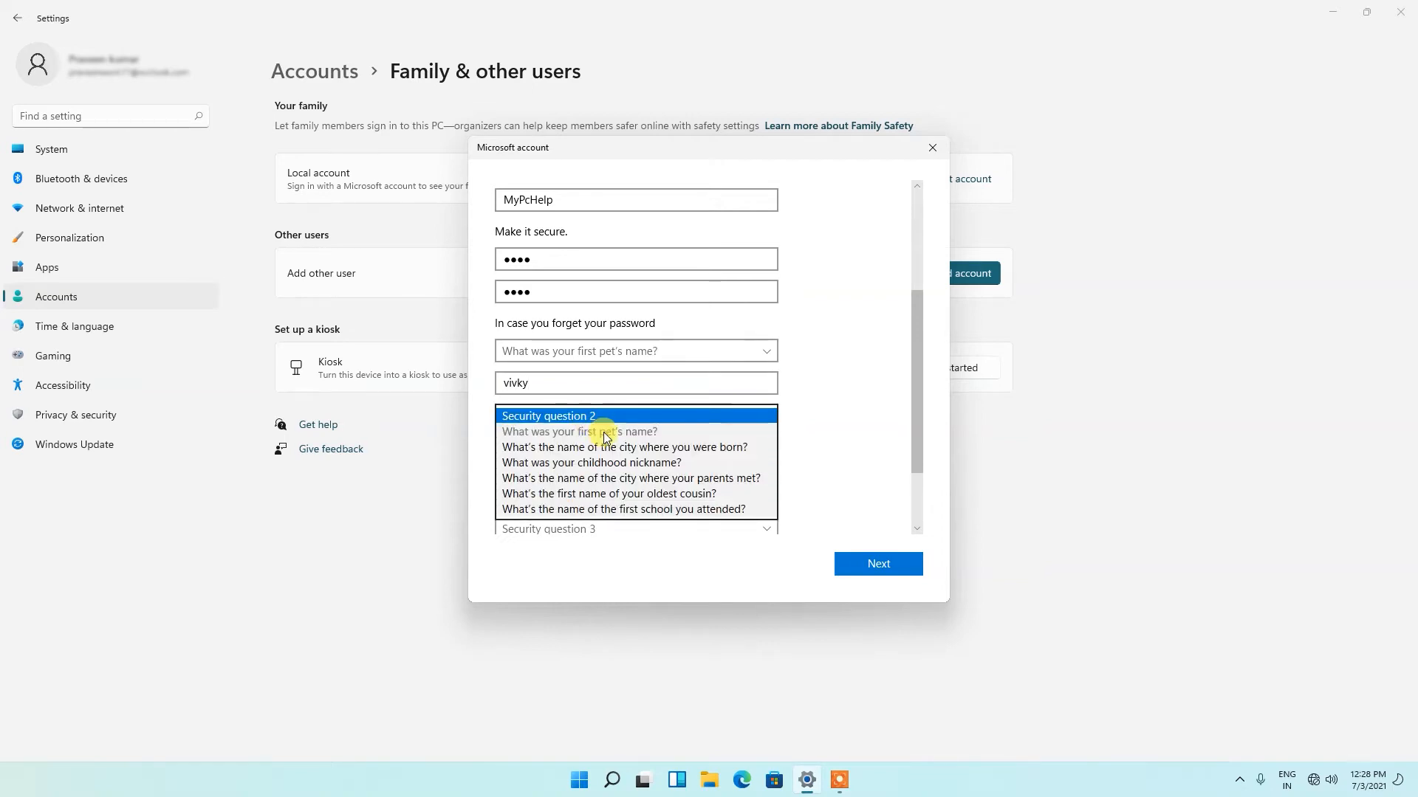
pyautogui.click(622, 447)
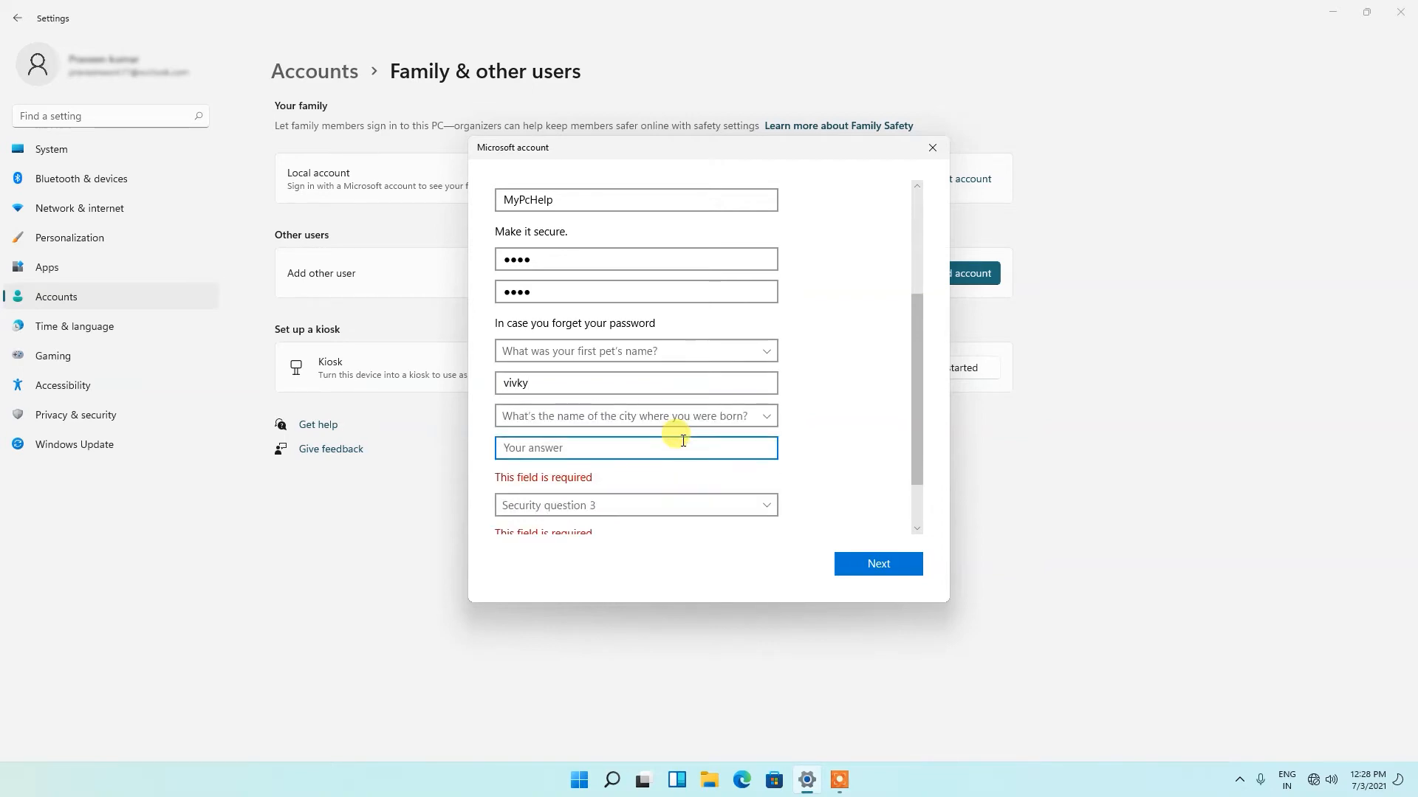
pyautogui.write('sri lan')
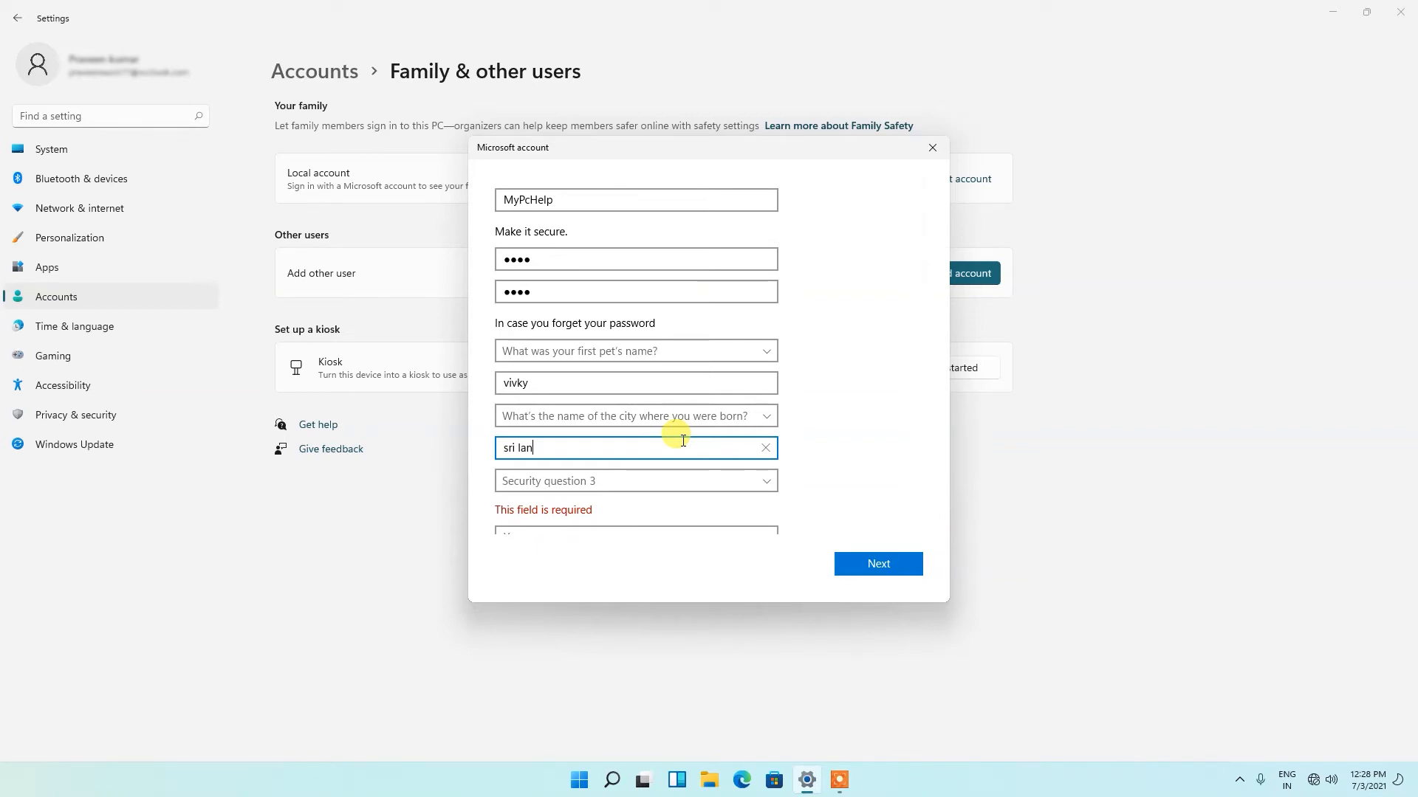
pyautogui.write('ks')
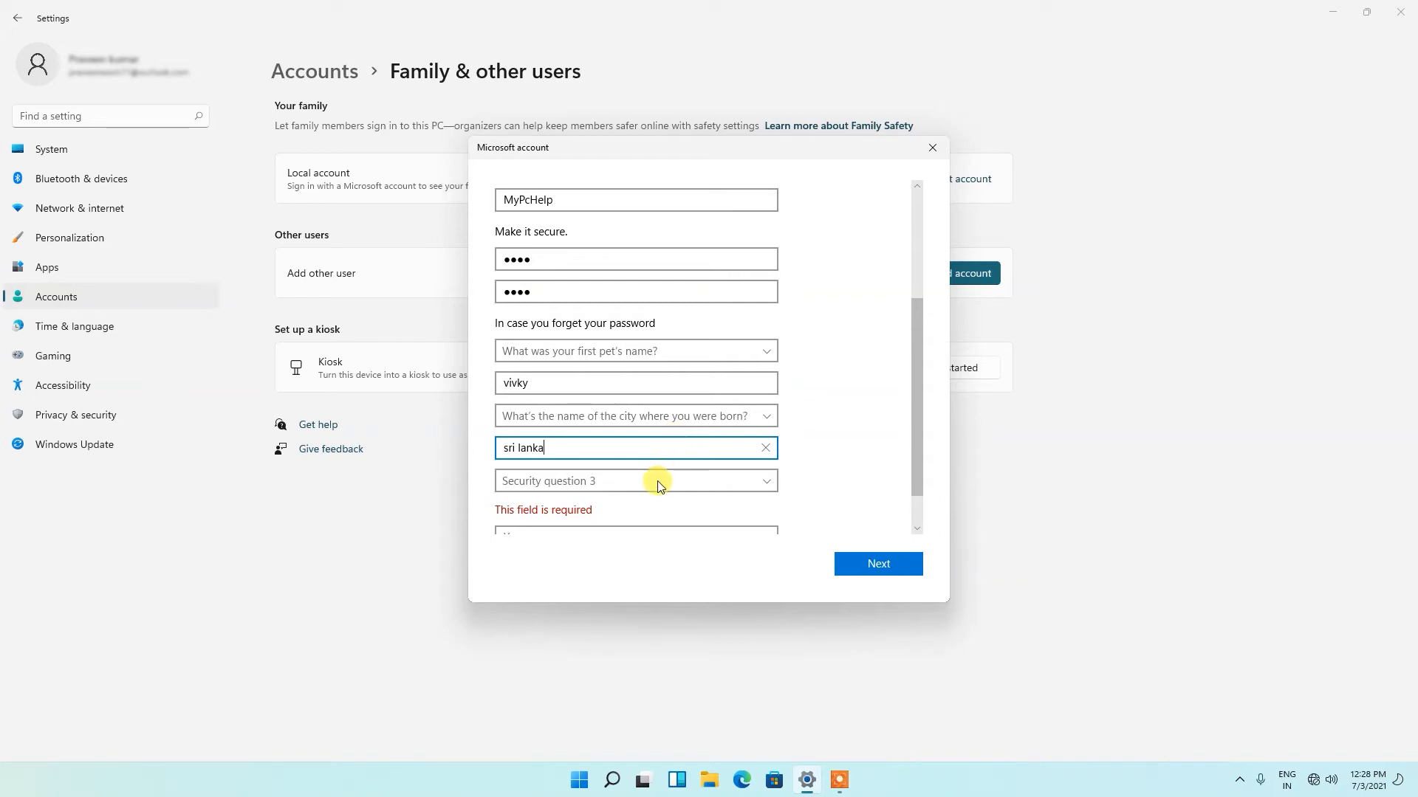
pyautogui.click(636, 480)
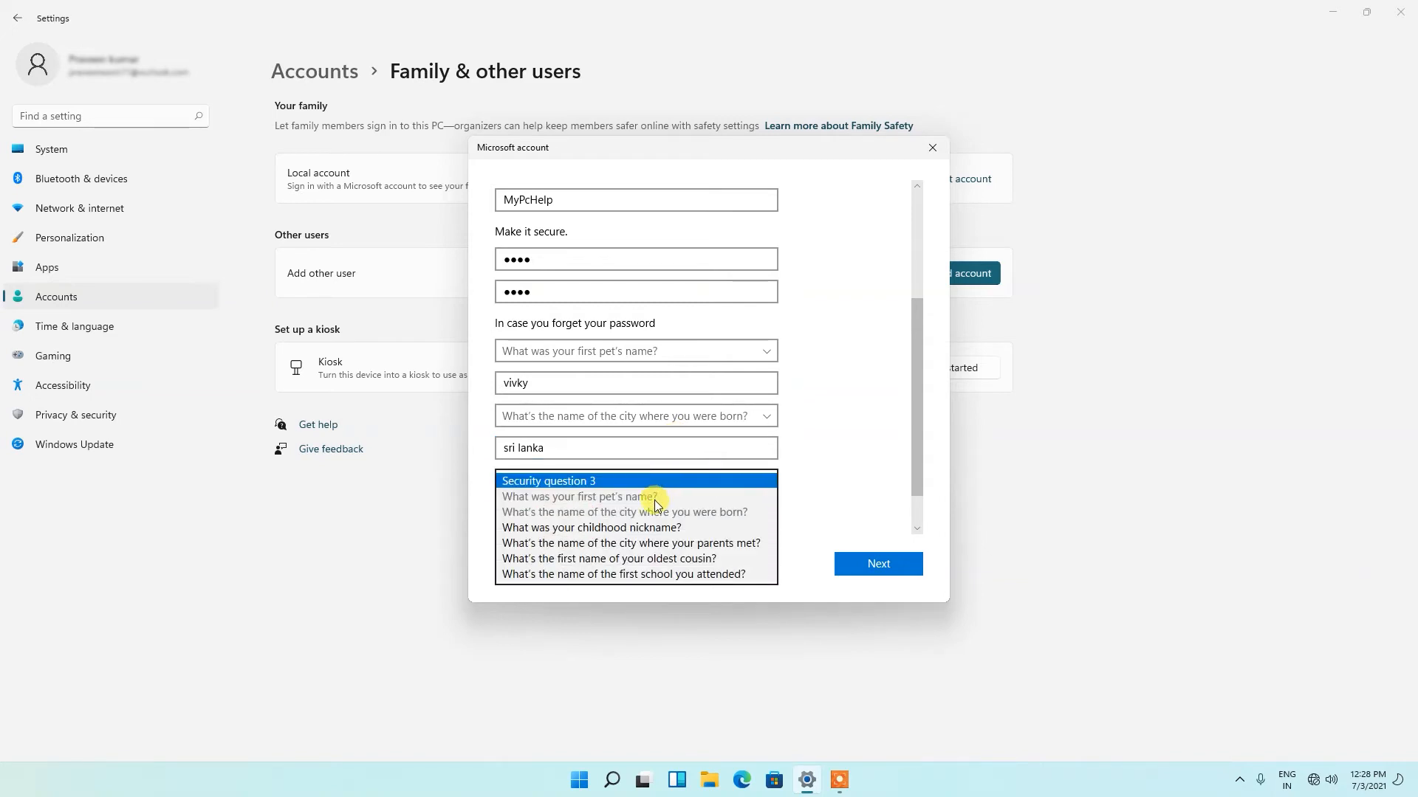
pyautogui.click(590, 527)
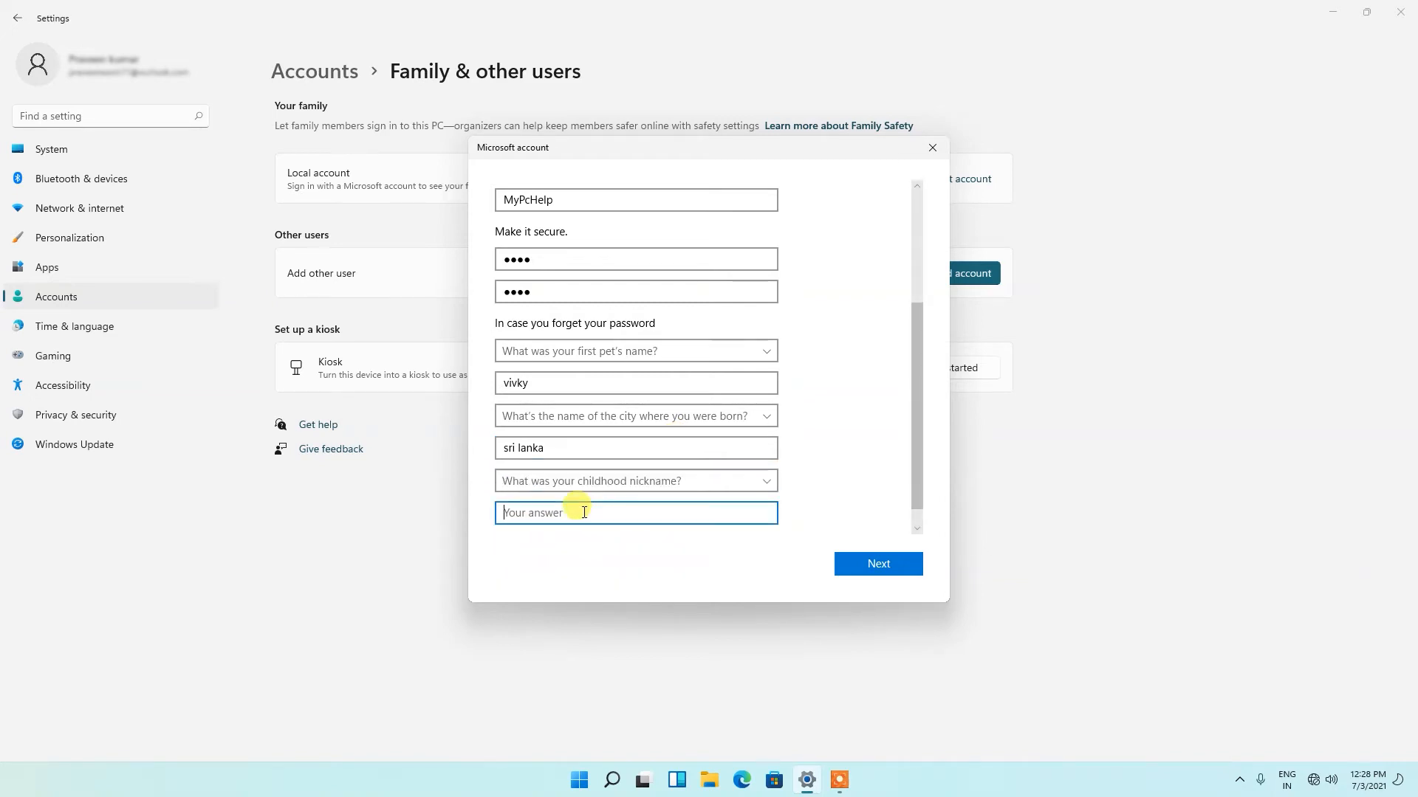
pyautogui.write('mark')
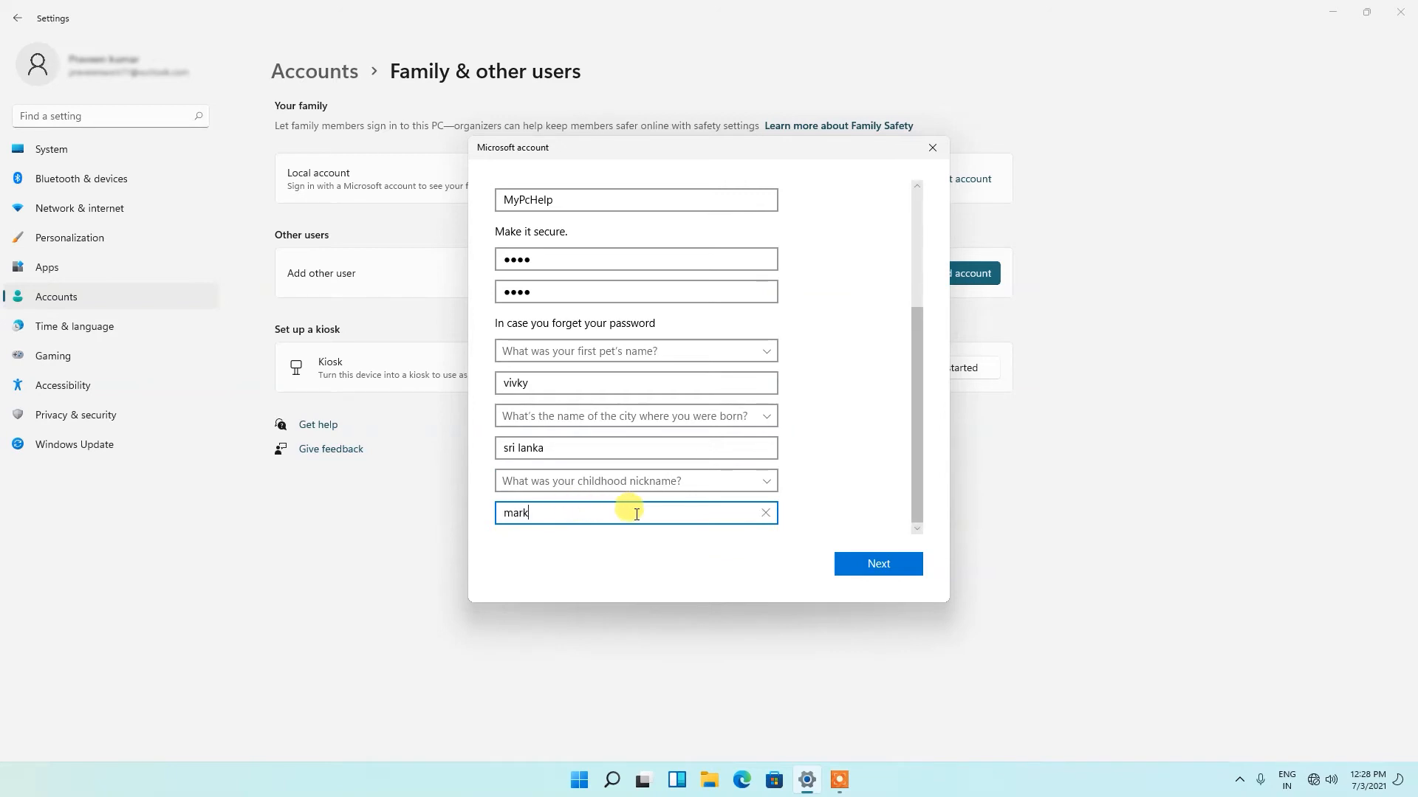
pyautogui.moveTo(768, 578)
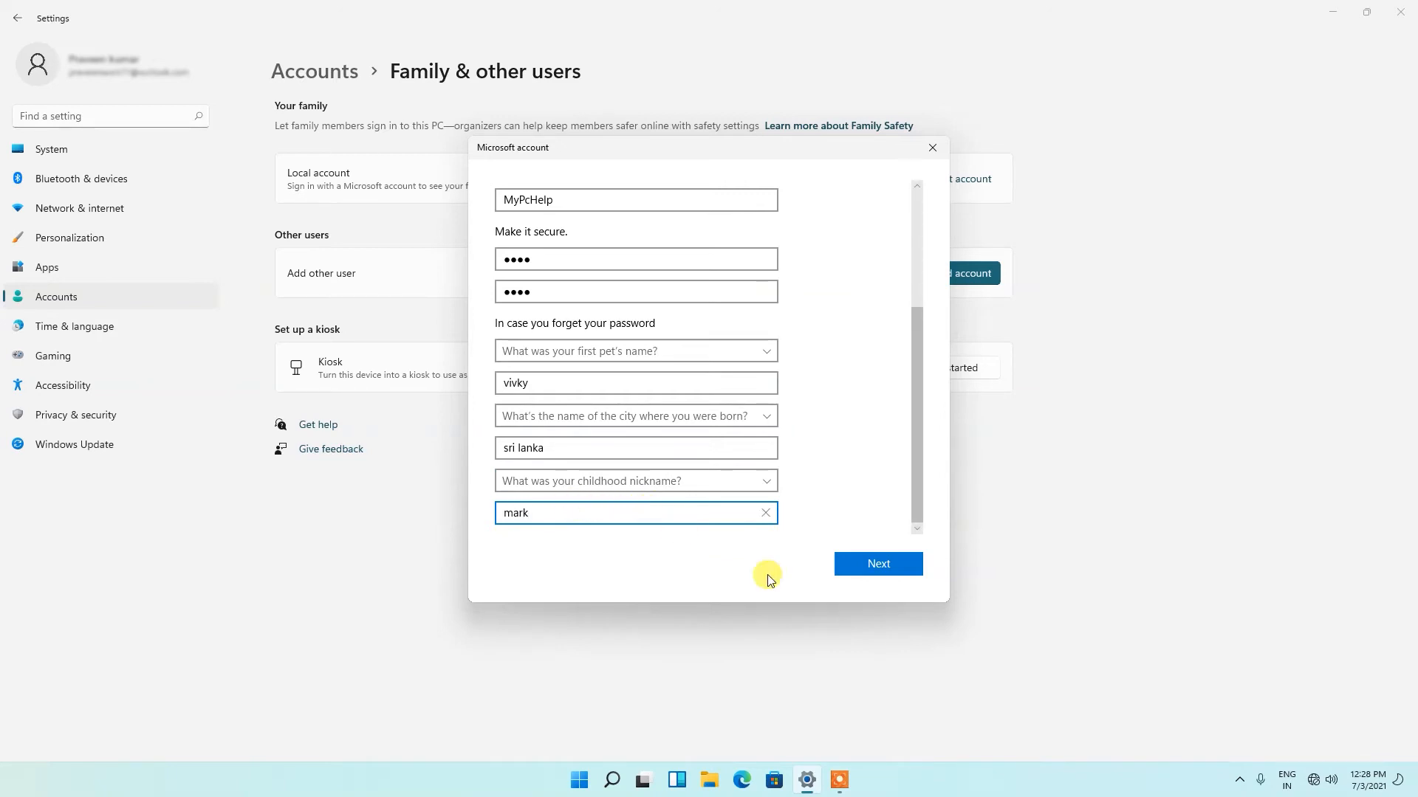
# Create MyPcHelp and confirm its account type is Standard User.
pyautogui.click(878, 563)
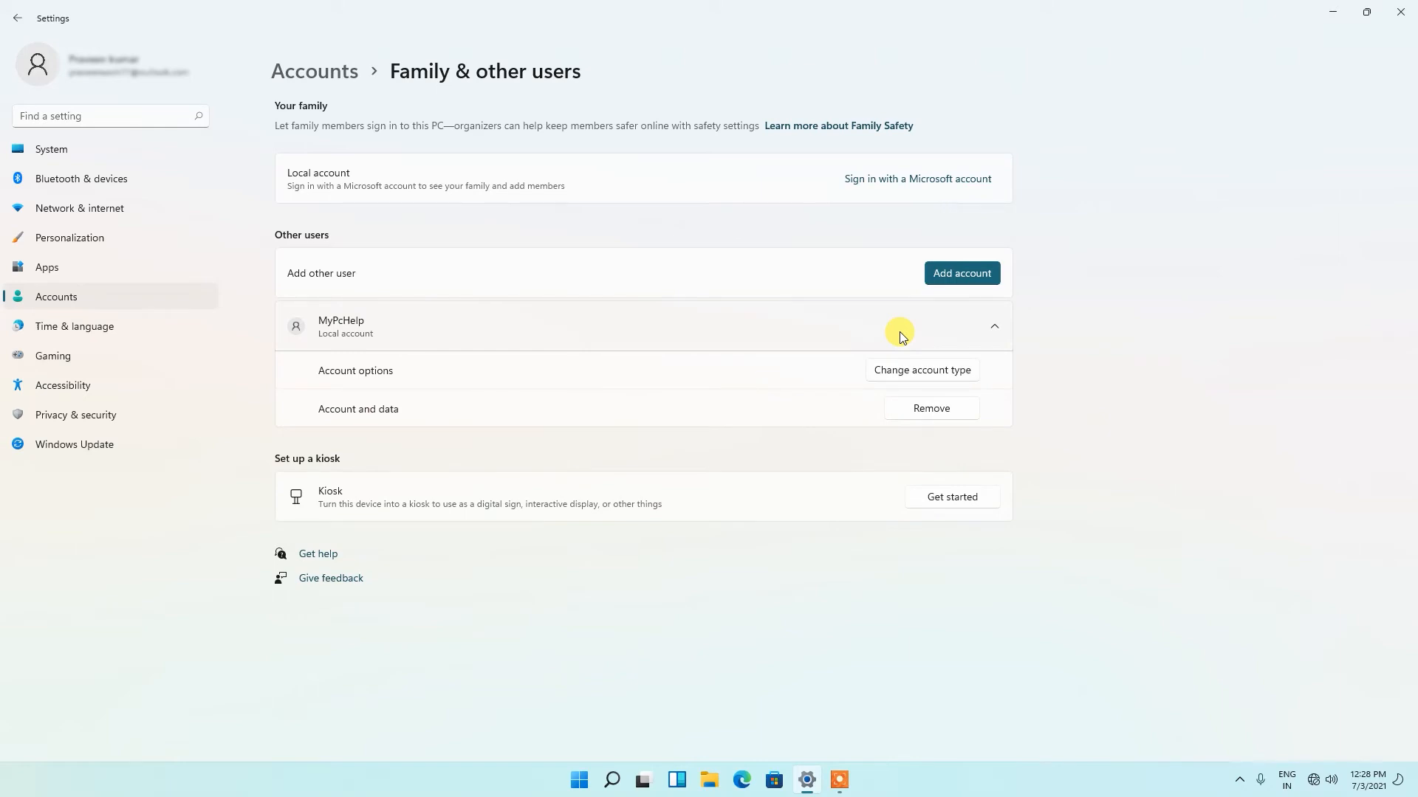
pyautogui.moveTo(913, 374)
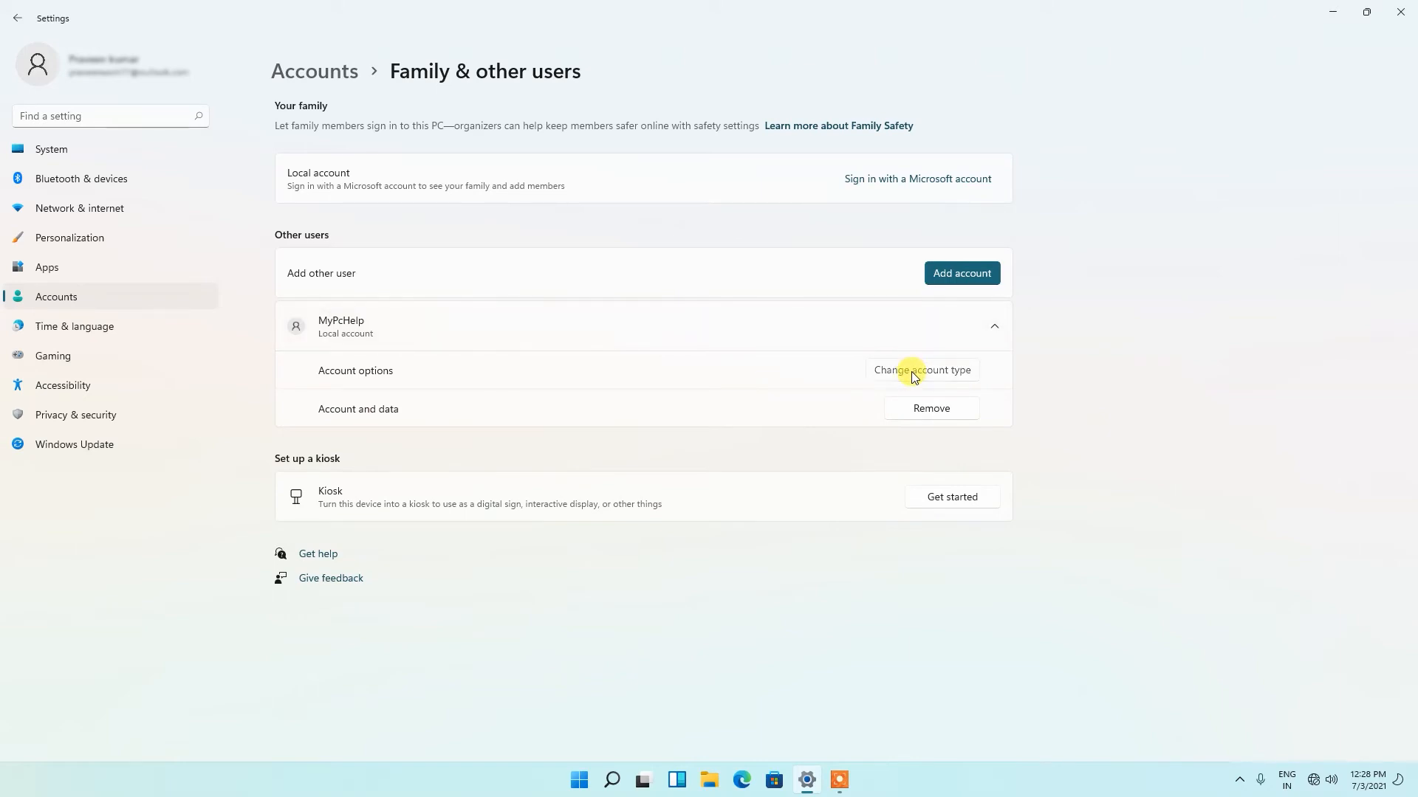
pyautogui.click(922, 370)
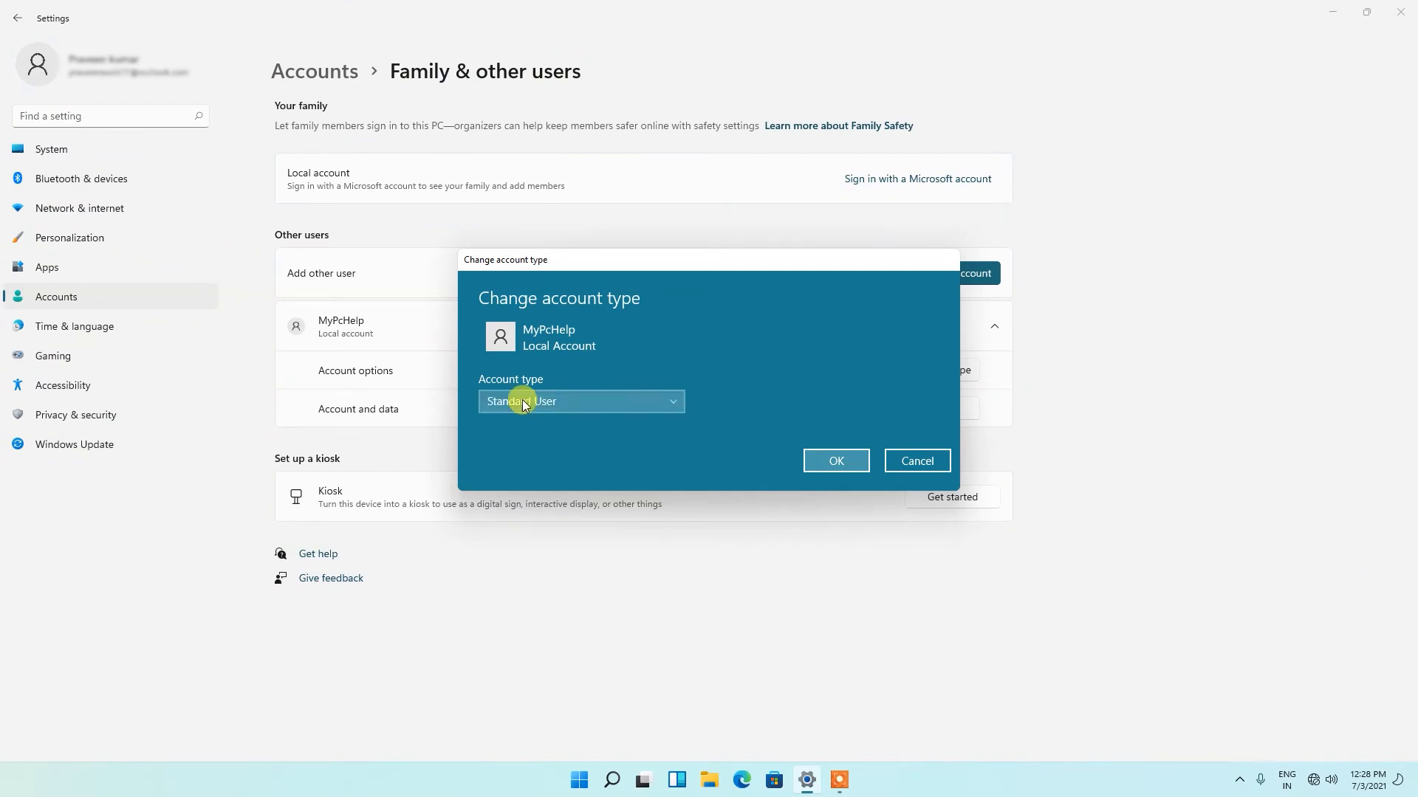
pyautogui.click(581, 402)
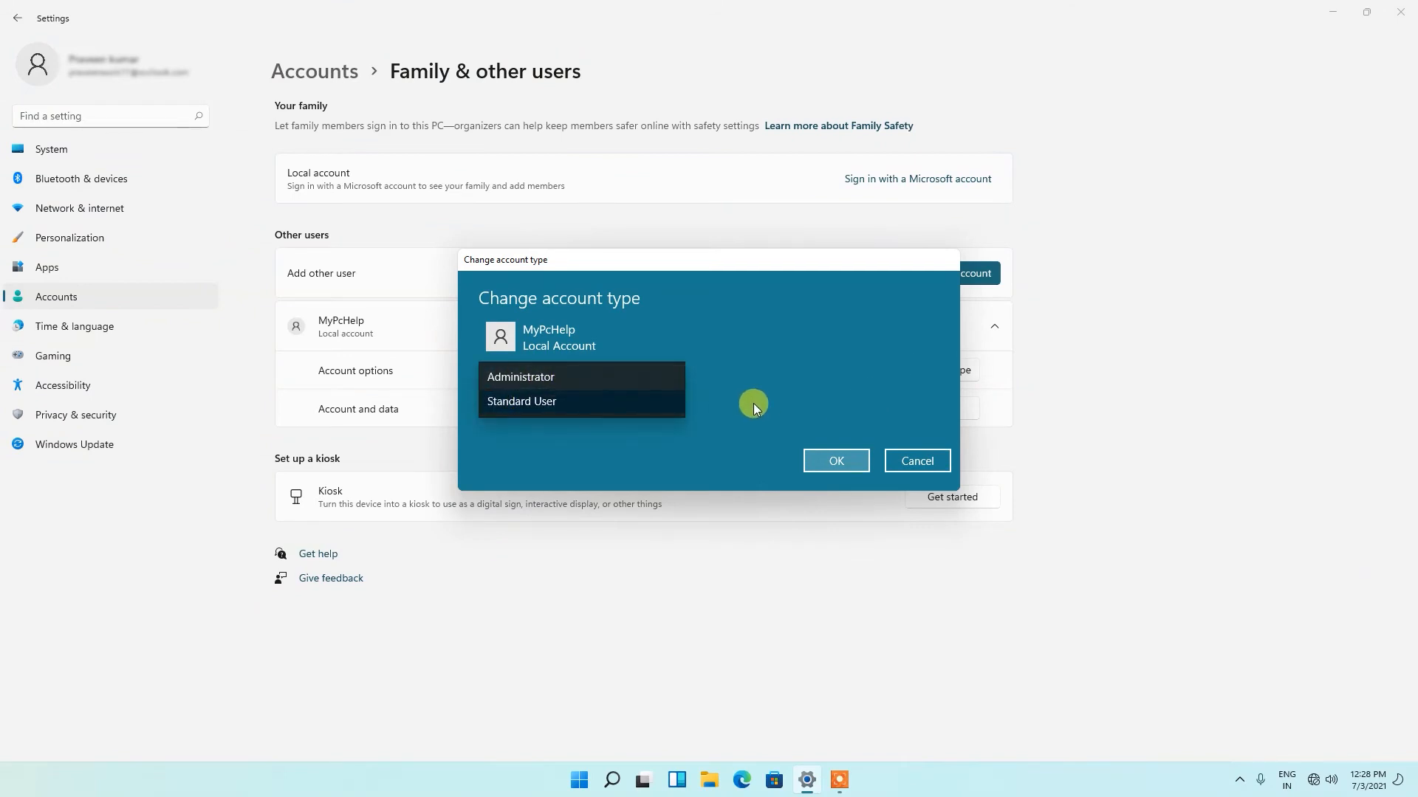
pyautogui.click(522, 402)
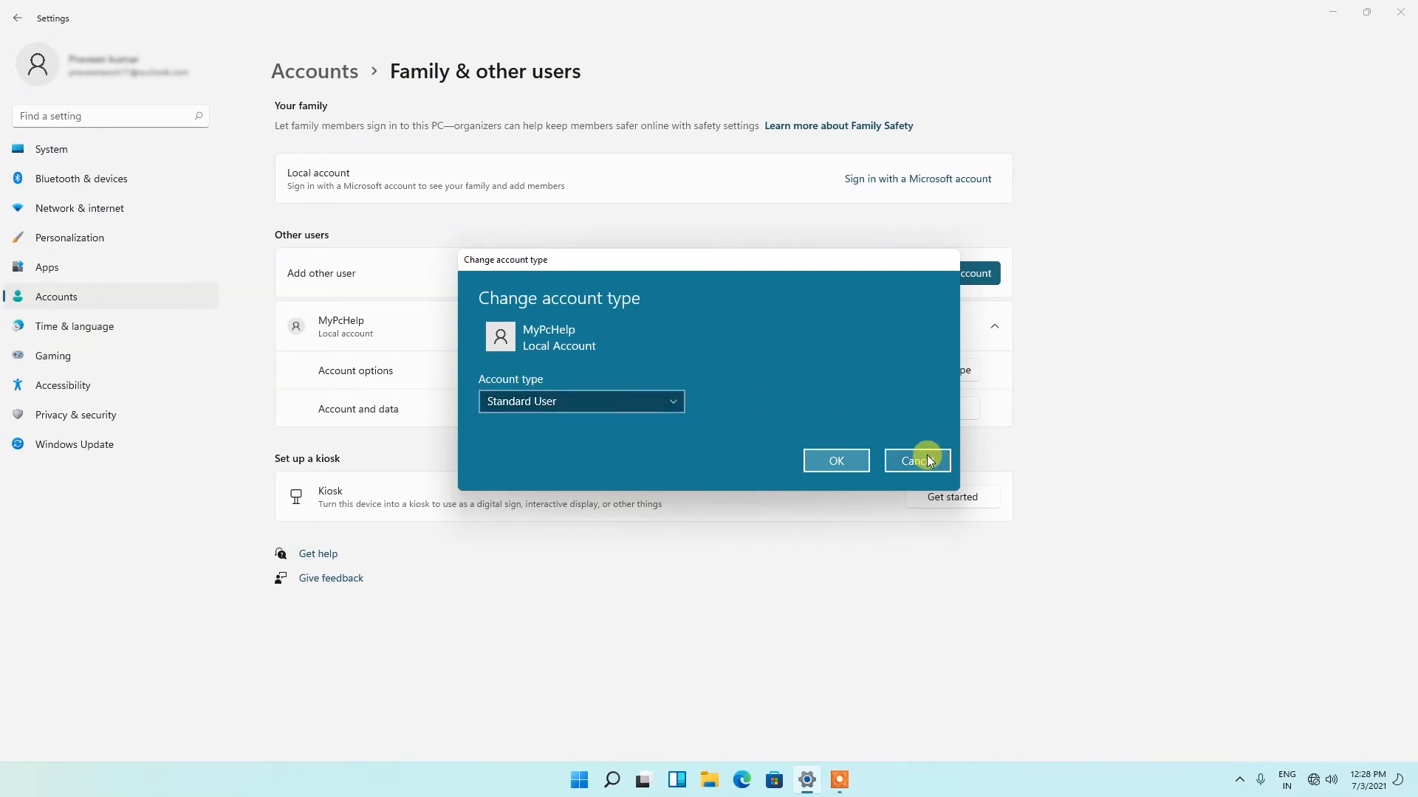
# Cancel the account type dialog and collapse MyPcHelp's details under Other users.
pyautogui.click(916, 460)
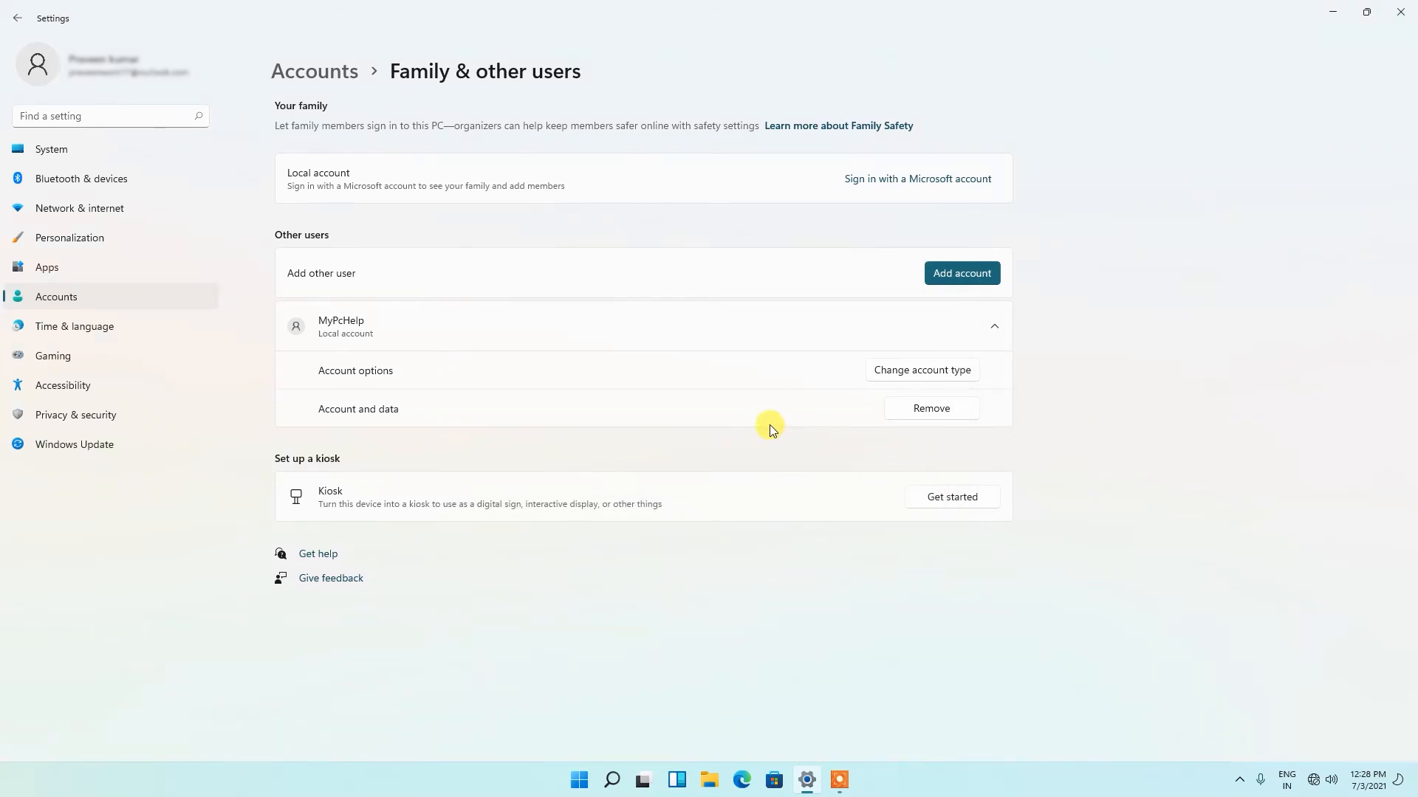
pyautogui.moveTo(695, 424)
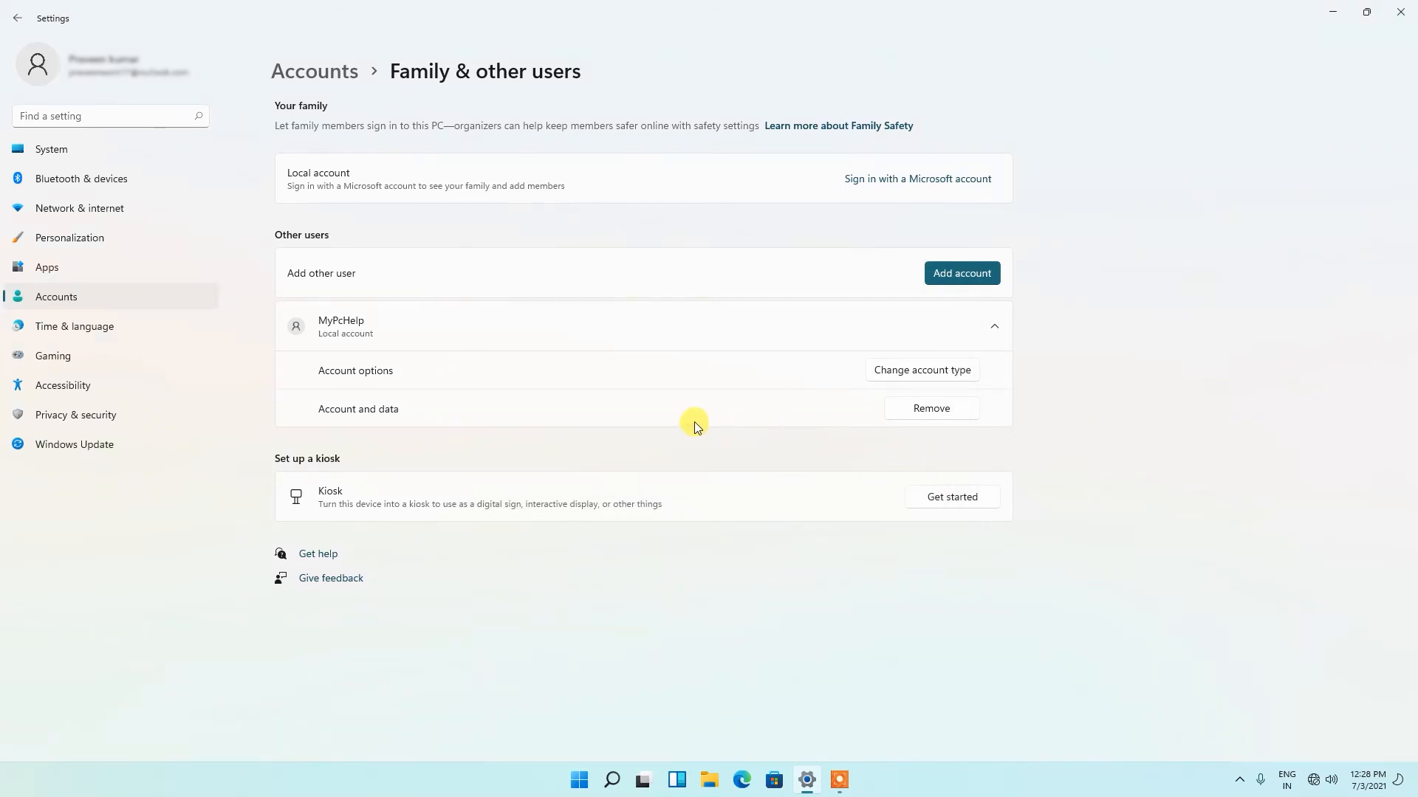
pyautogui.moveTo(575, 457)
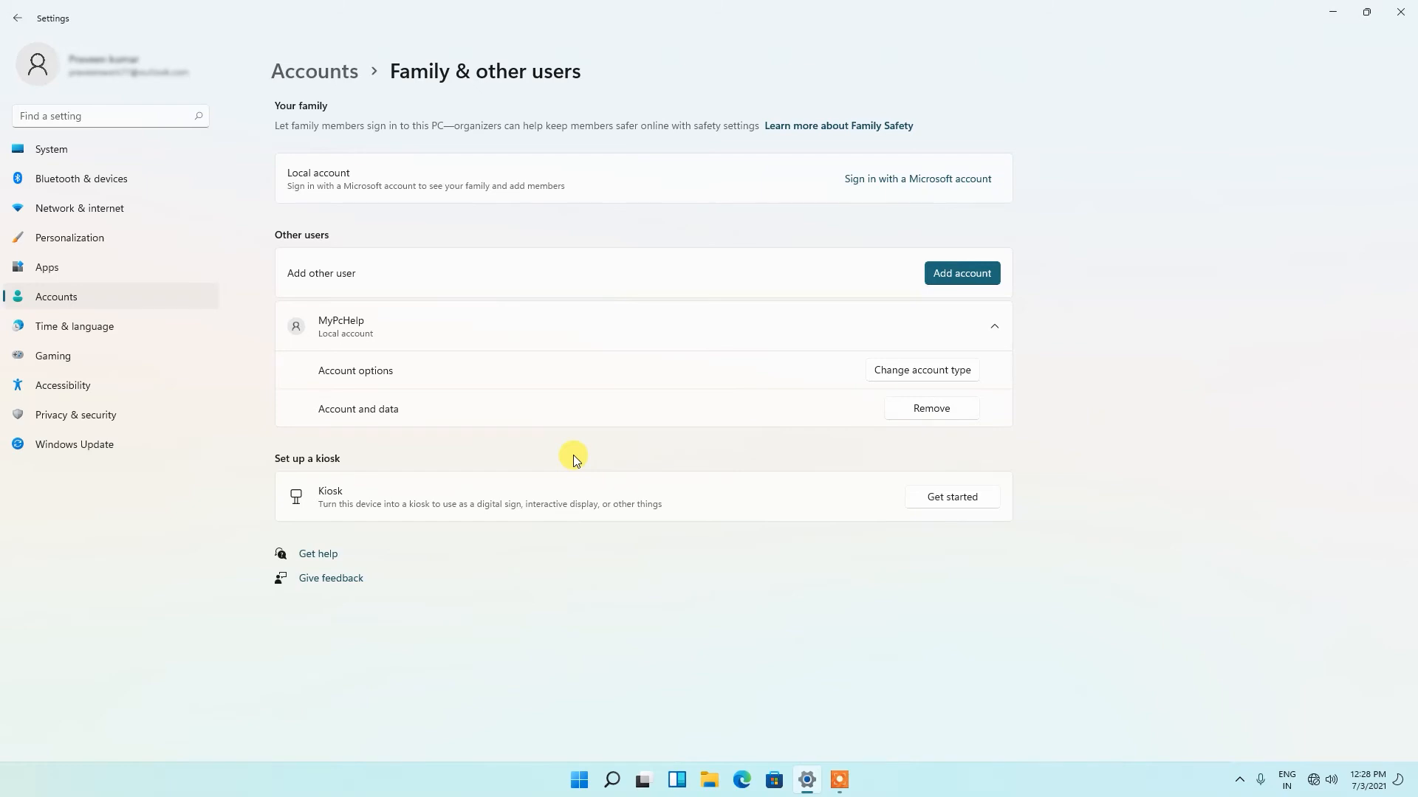
pyautogui.moveTo(581, 440)
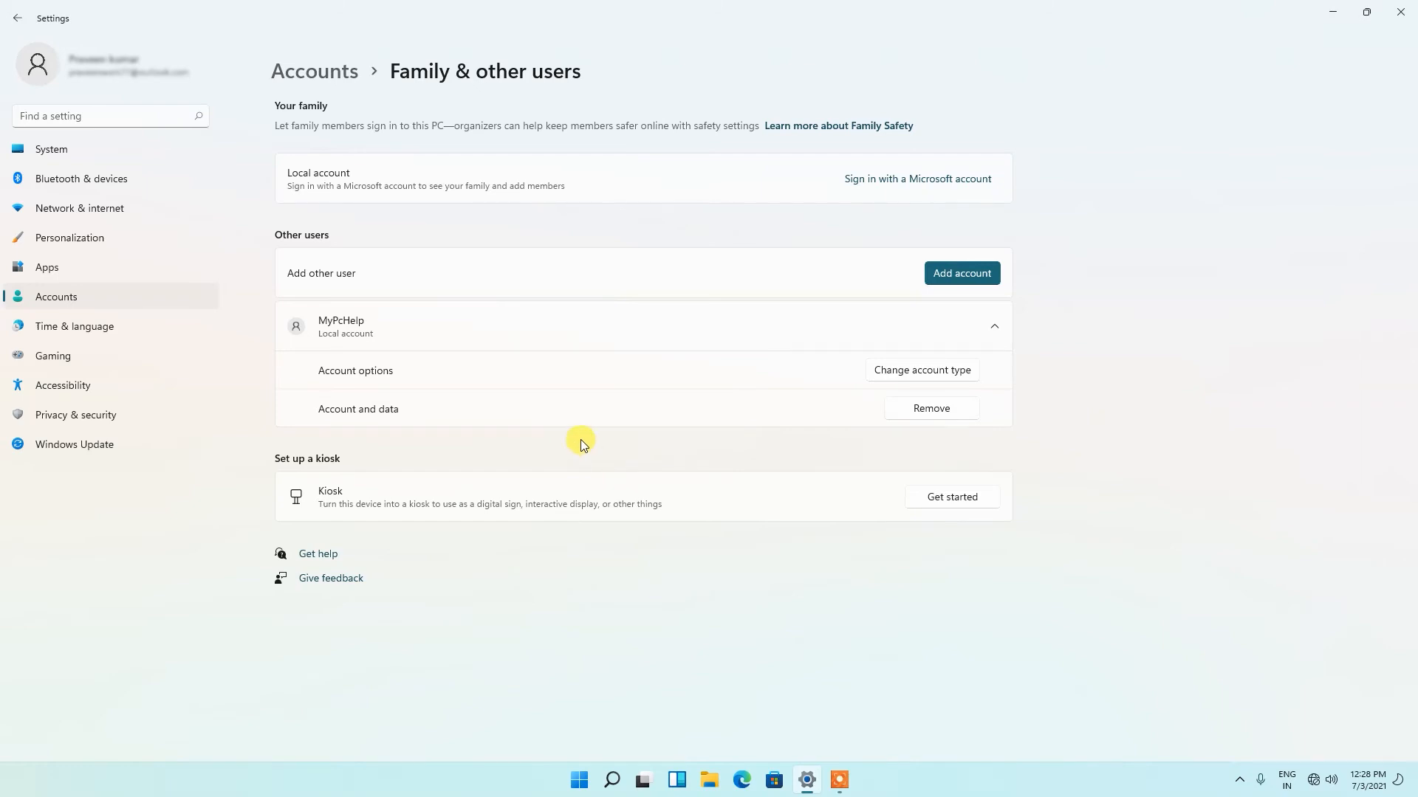
pyautogui.moveTo(664, 405)
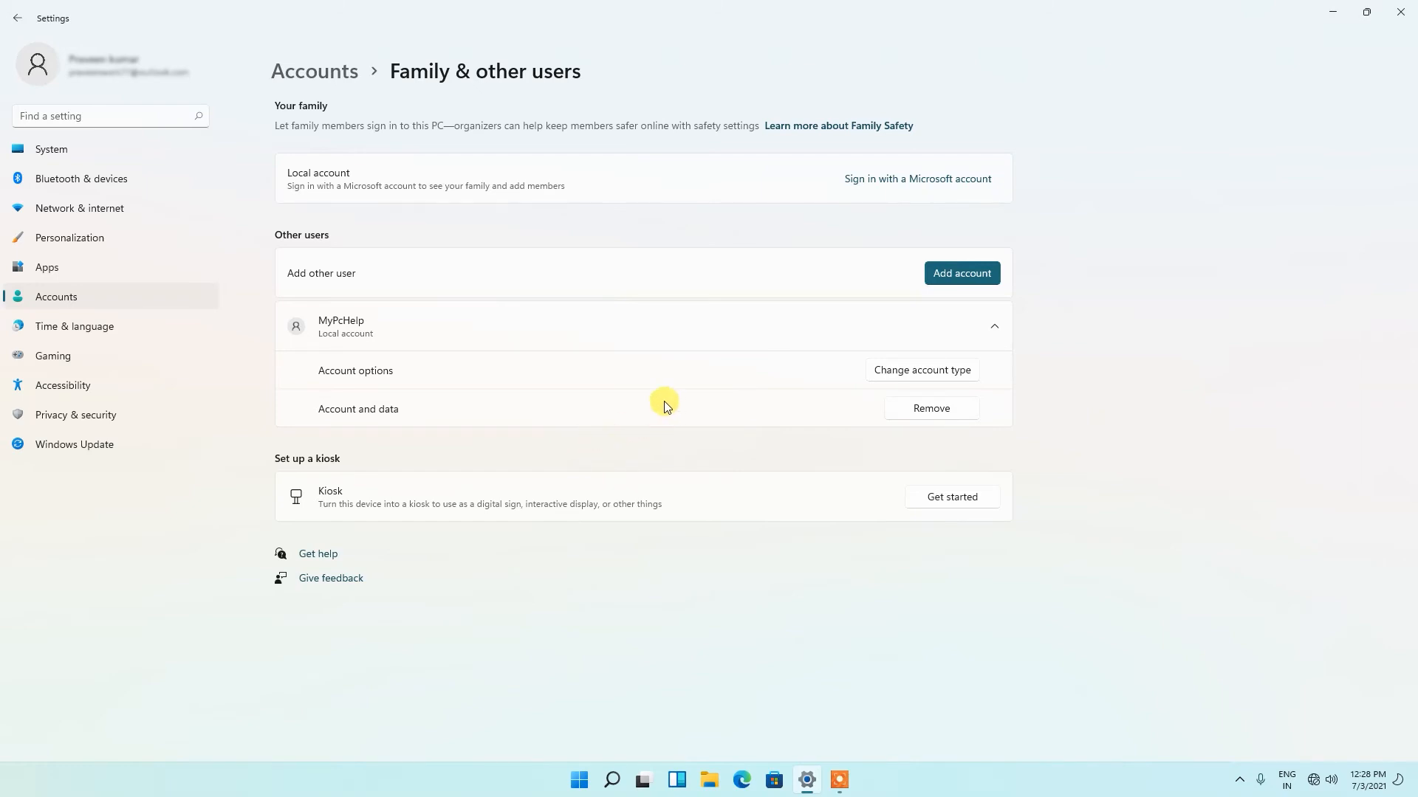
pyautogui.moveTo(583, 353)
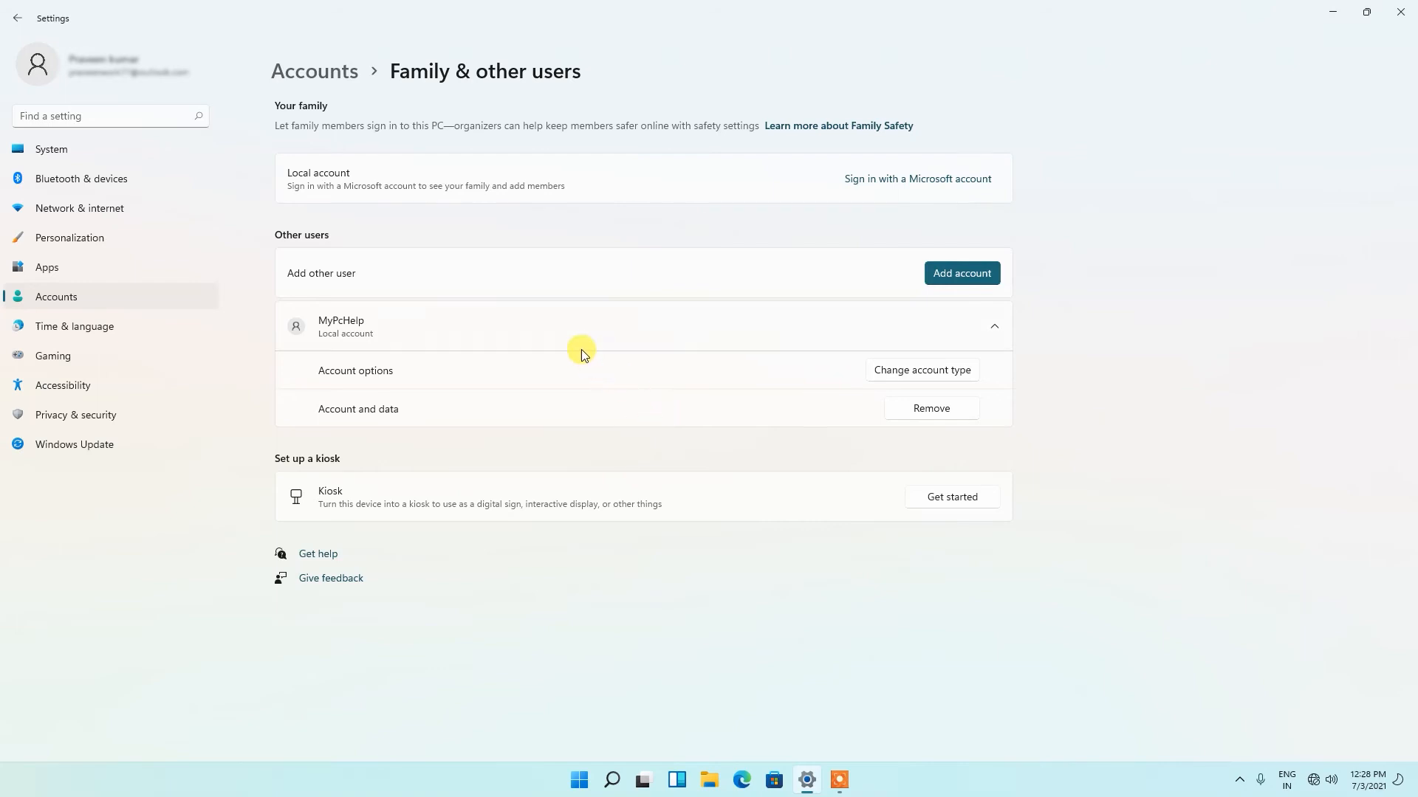
pyautogui.moveTo(687, 356)
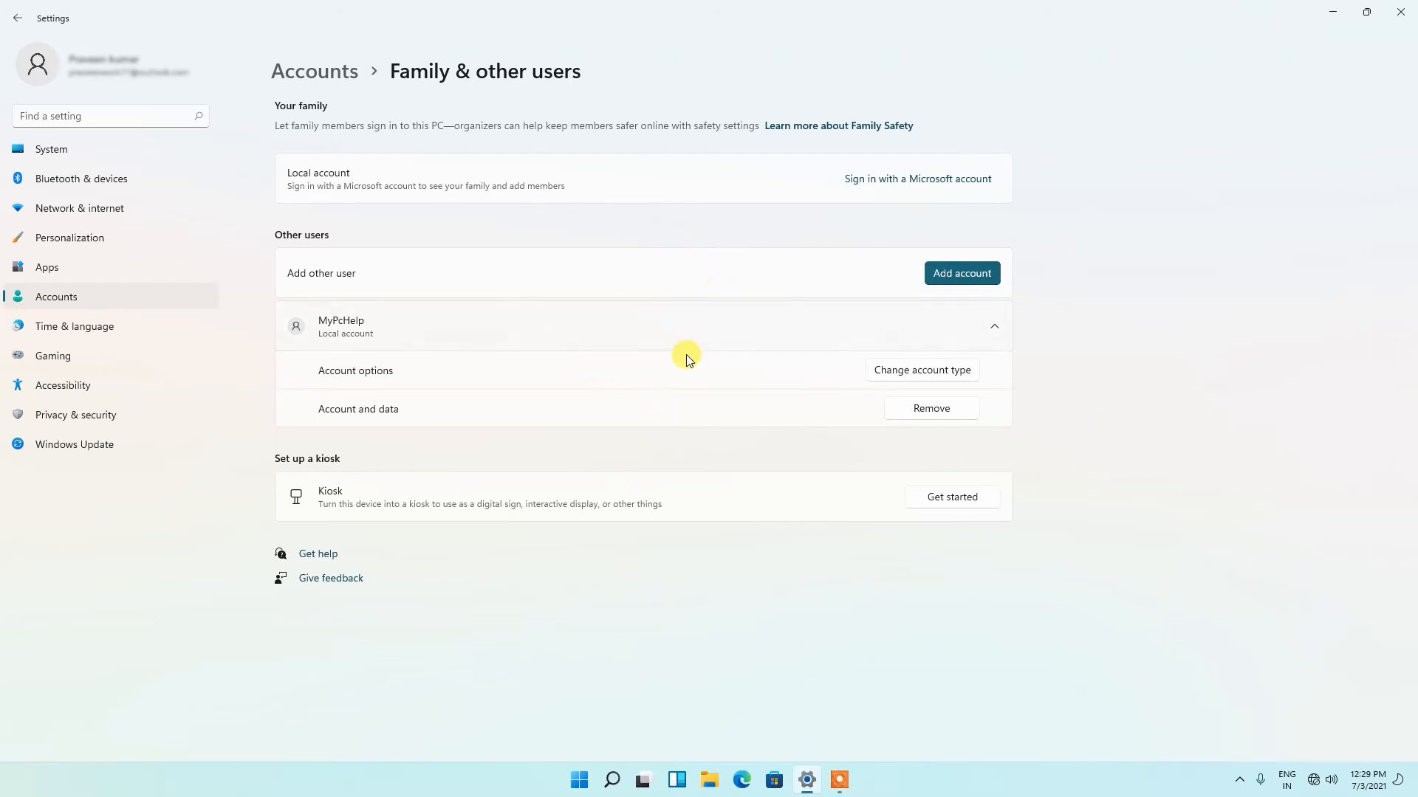
pyautogui.click(994, 326)
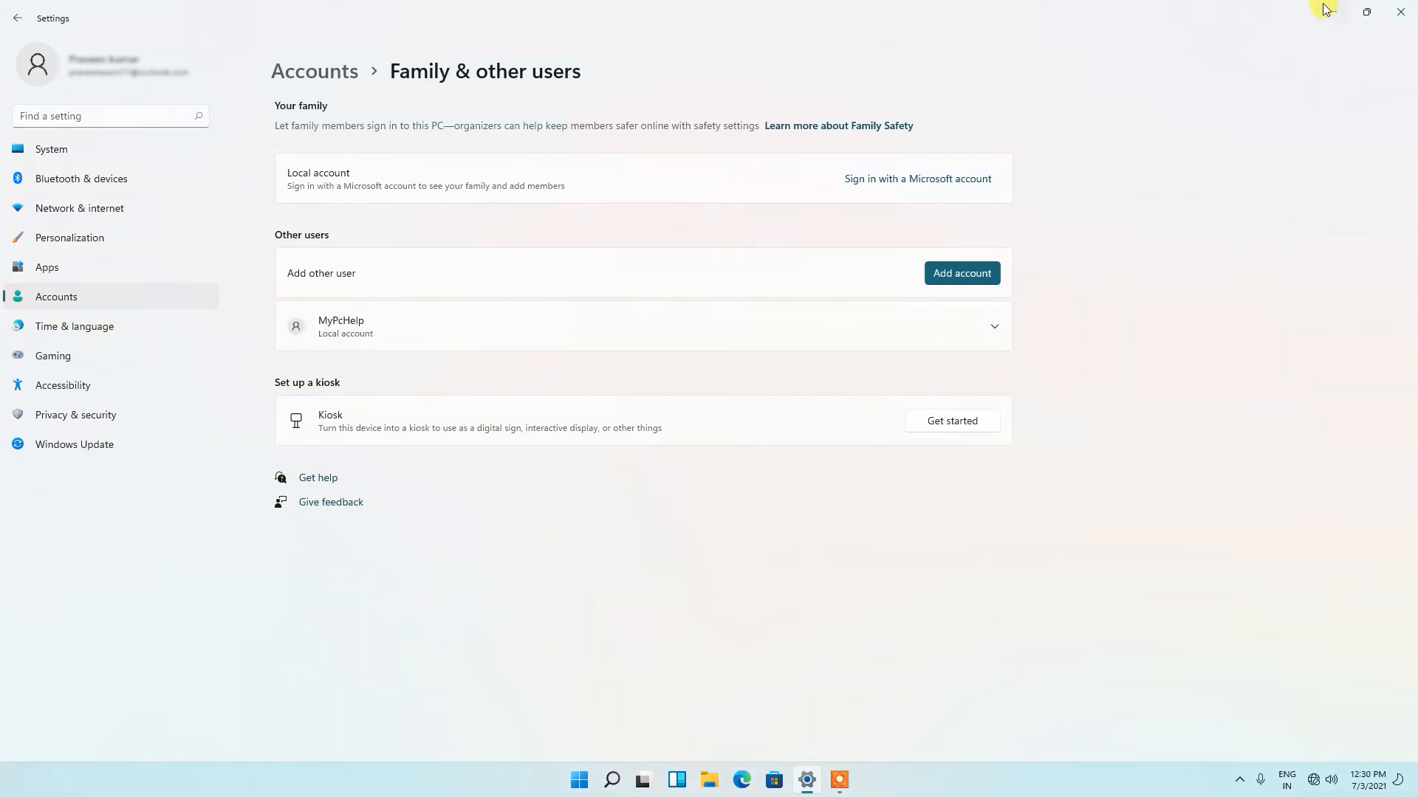
# Close Settings and view the Start menu account switcher listing MyPcHelp.
pyautogui.click(1400, 12)
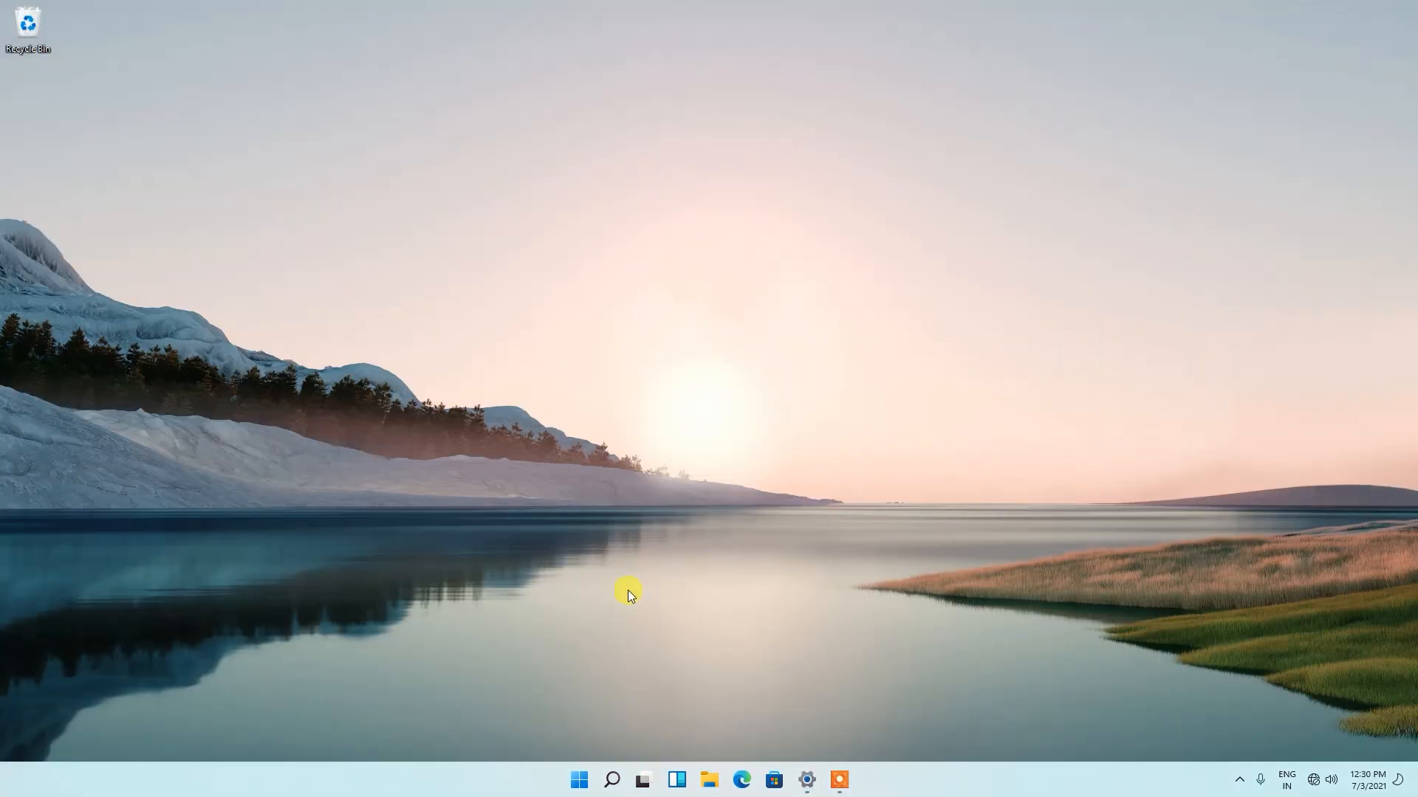
pyautogui.click(580, 780)
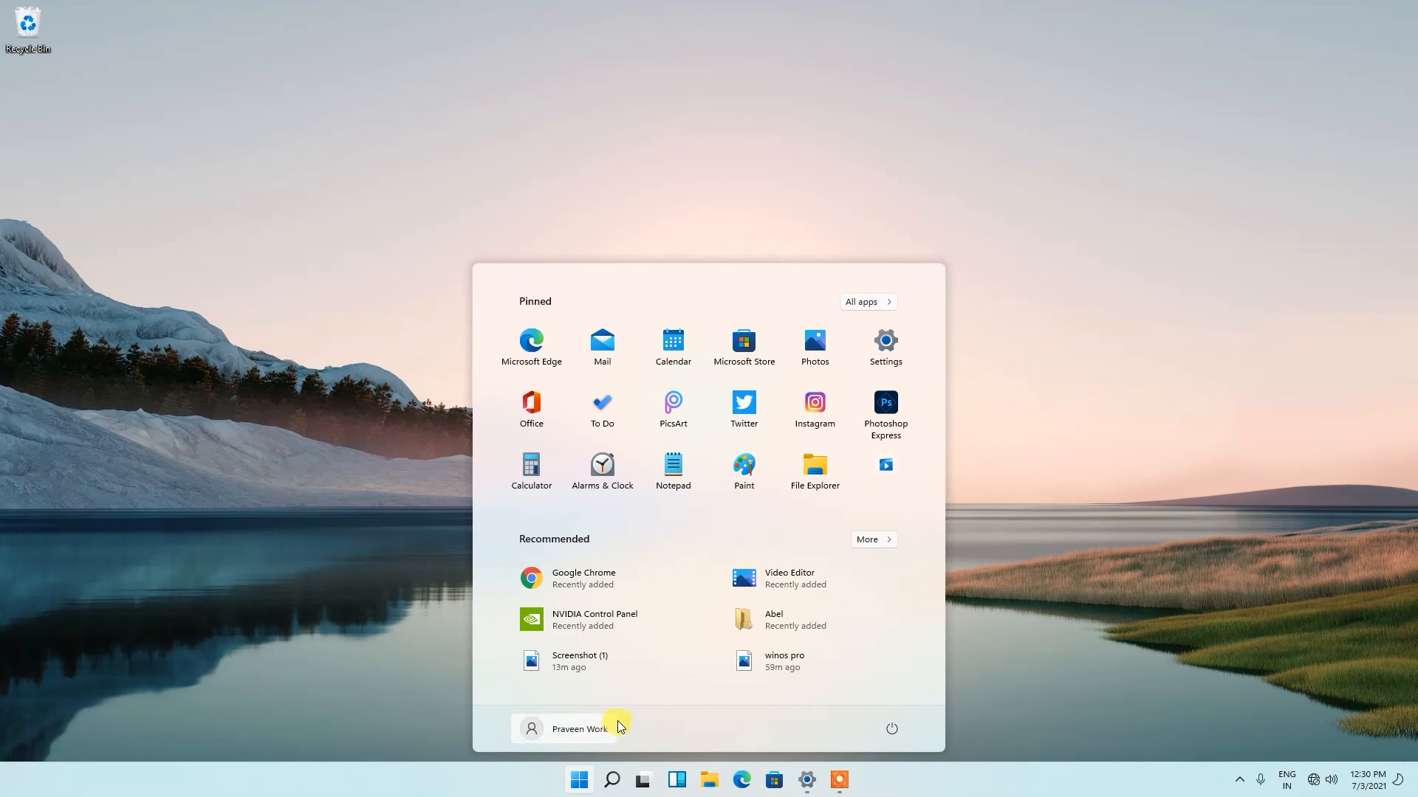
pyautogui.moveTo(593, 732)
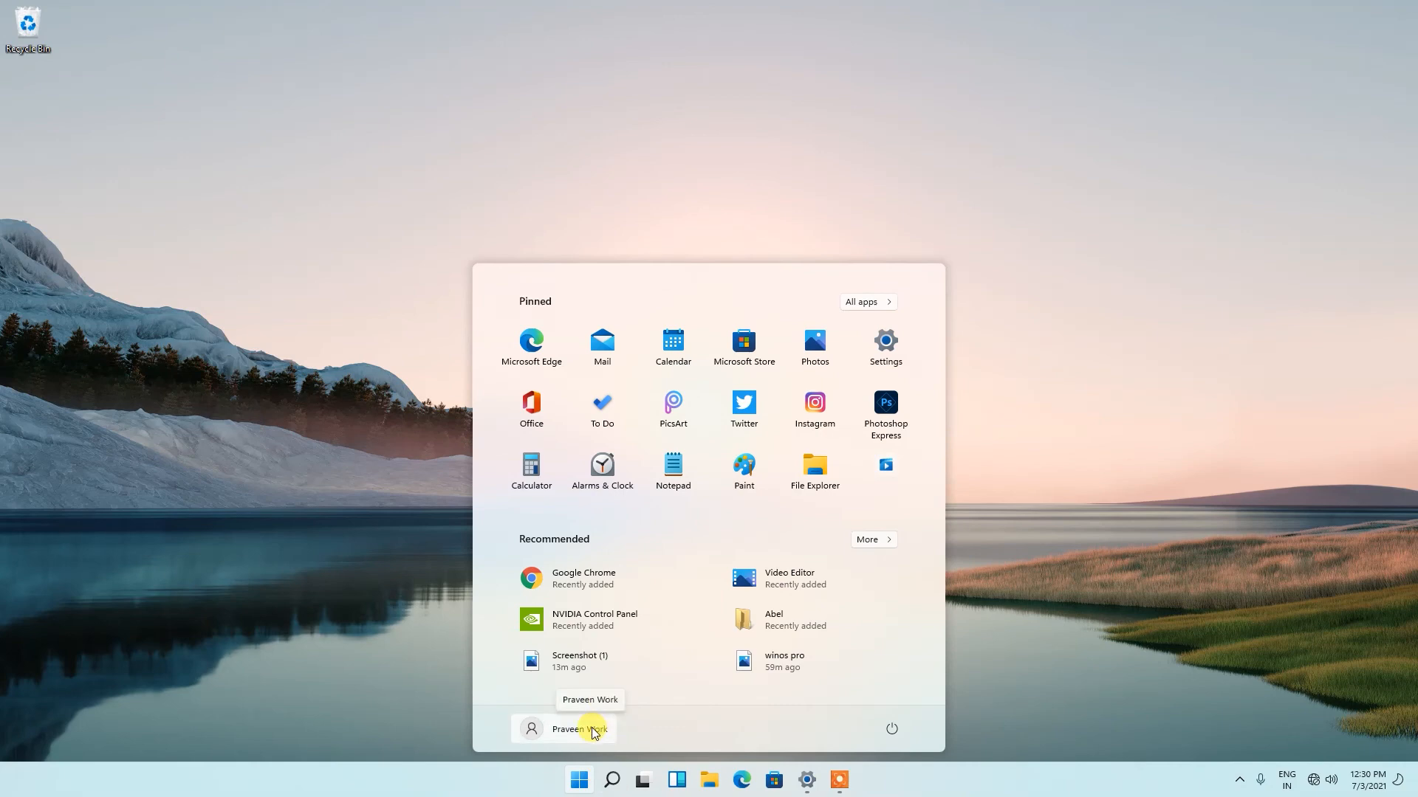
pyautogui.click(579, 728)
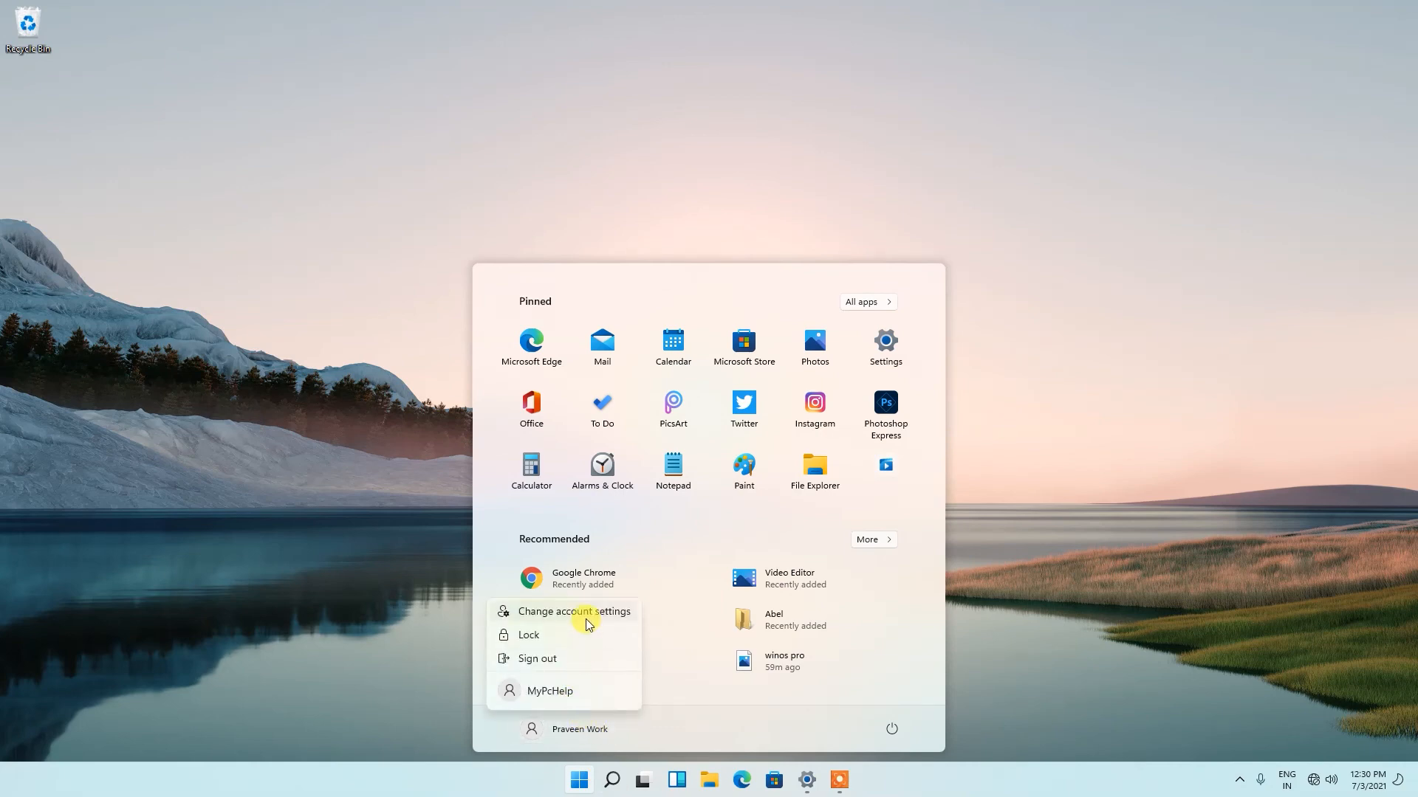
pyautogui.moveTo(582, 692)
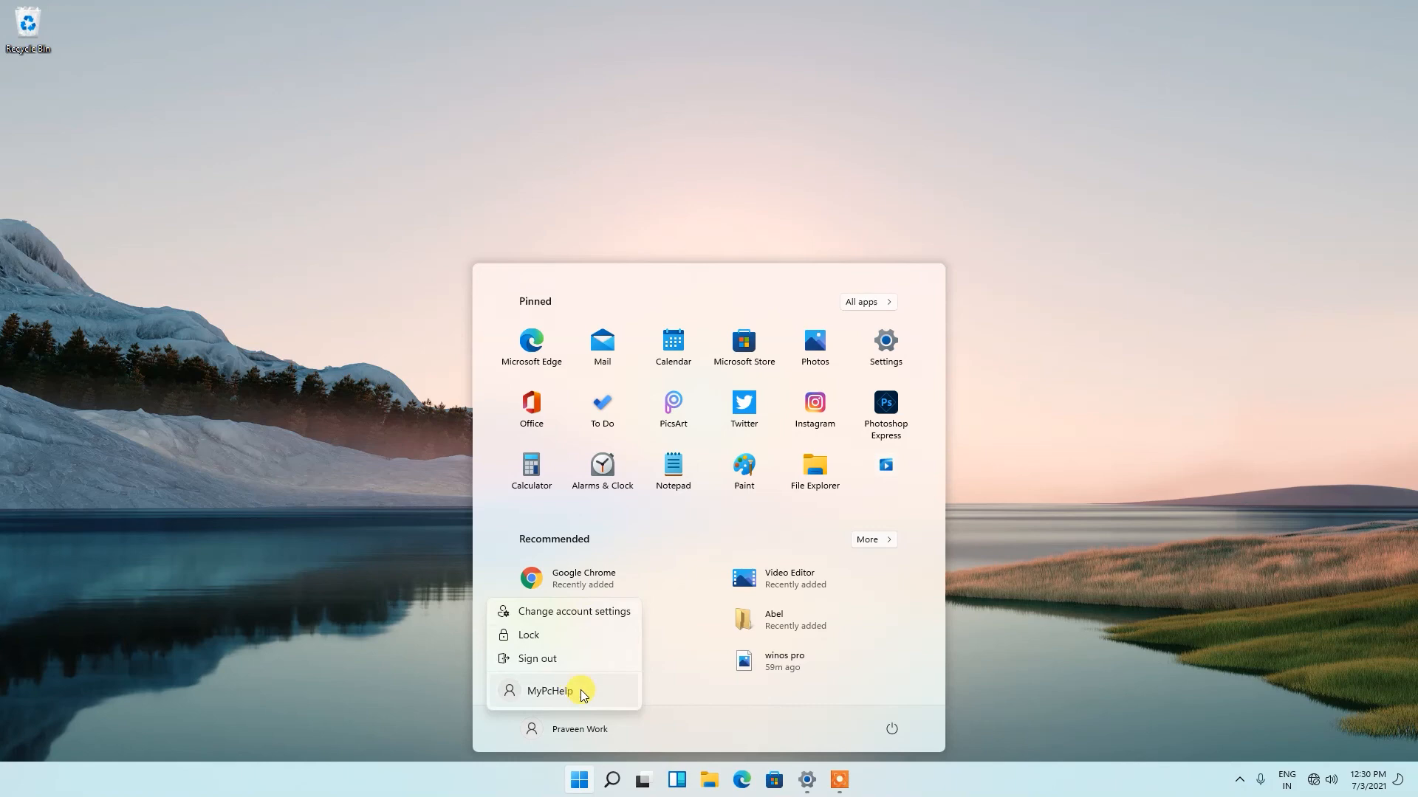
pyautogui.moveTo(570, 691)
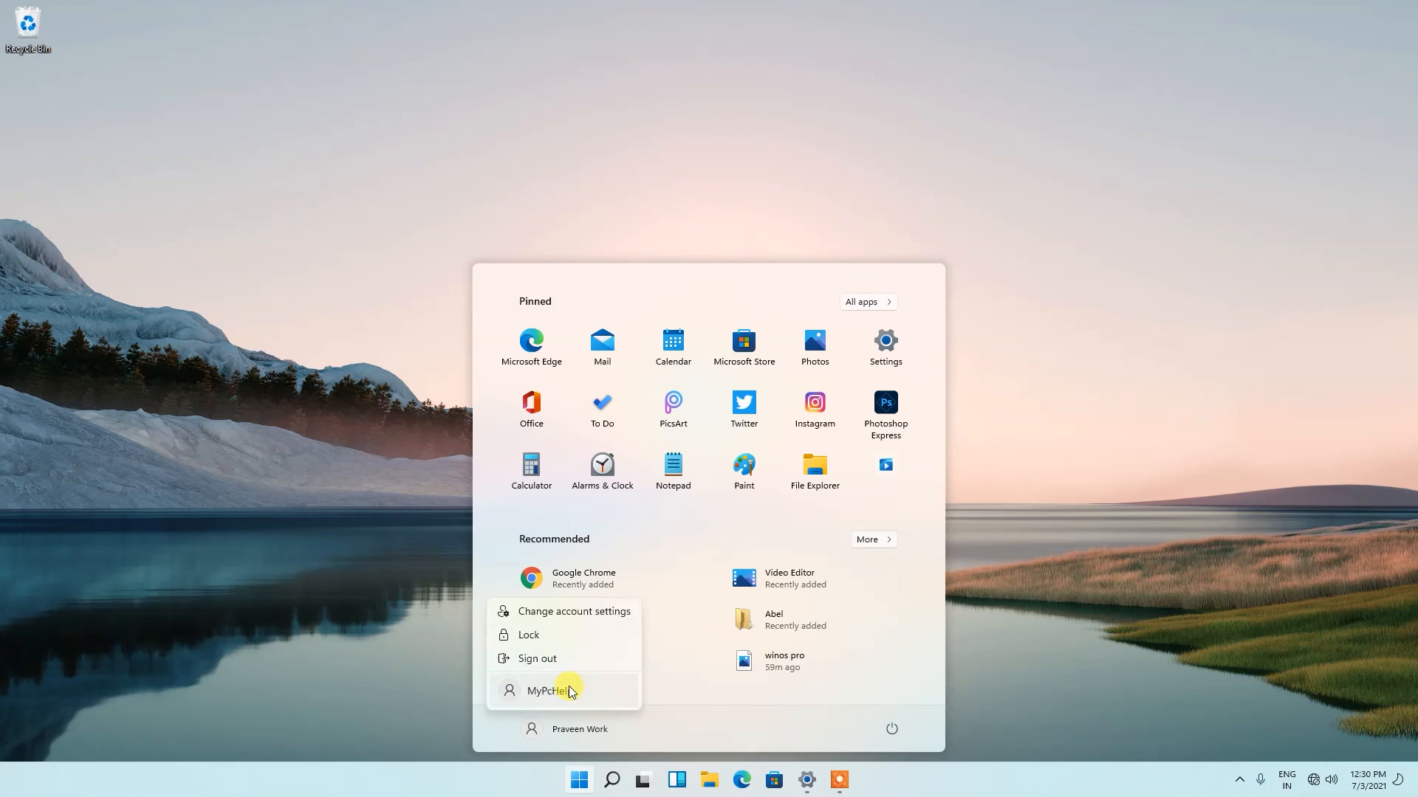
pyautogui.moveTo(397, 653)
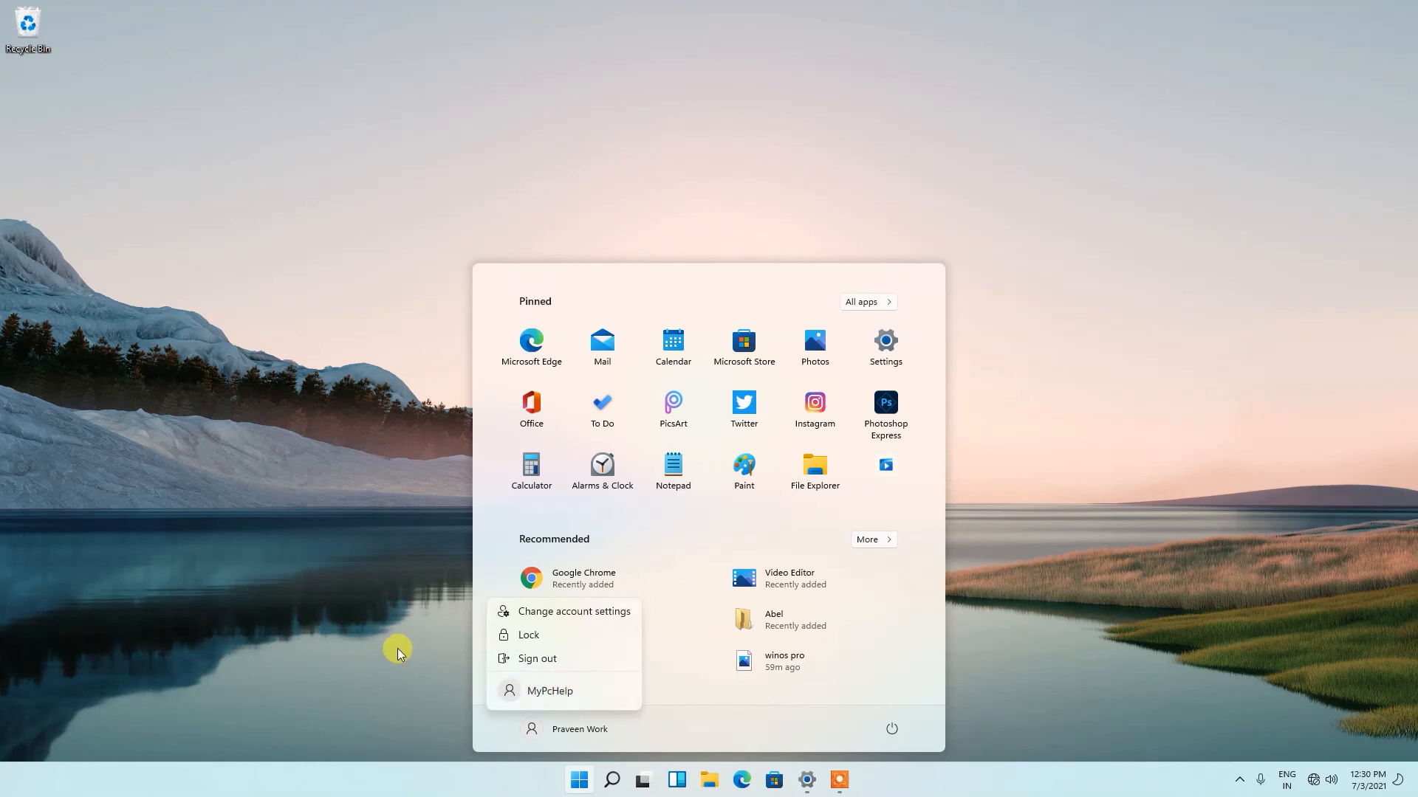